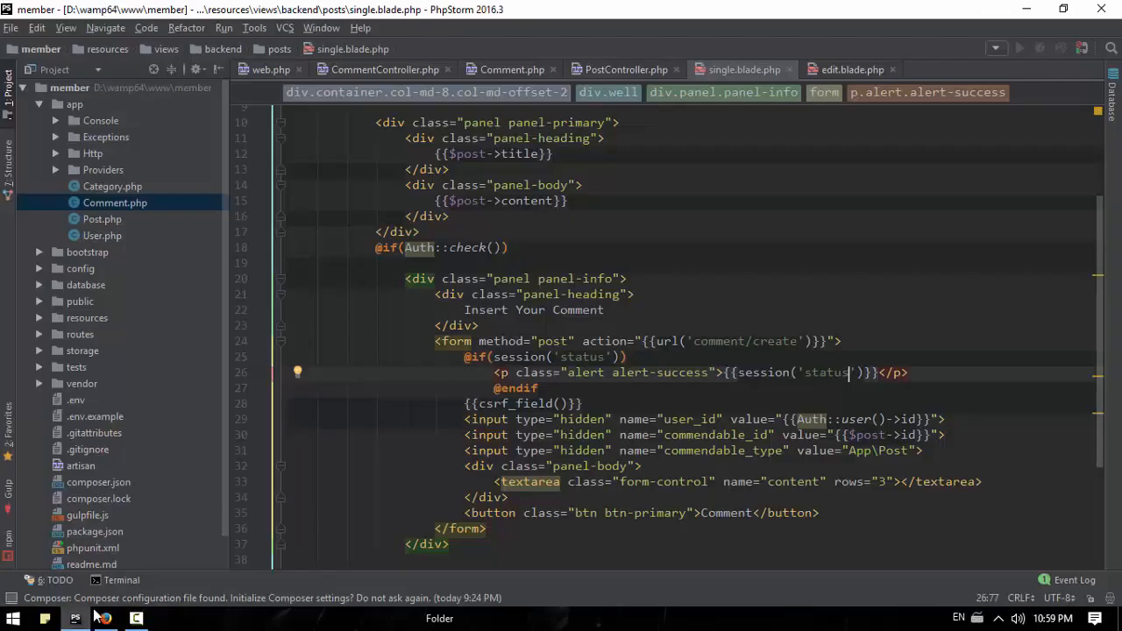
- Add public function commendable() returning $this->morphTo() to Comment.php, correcting morphMany to morphTo
{"action": "scroll", "scroll_direction": "down", "scroll_amount": 3}
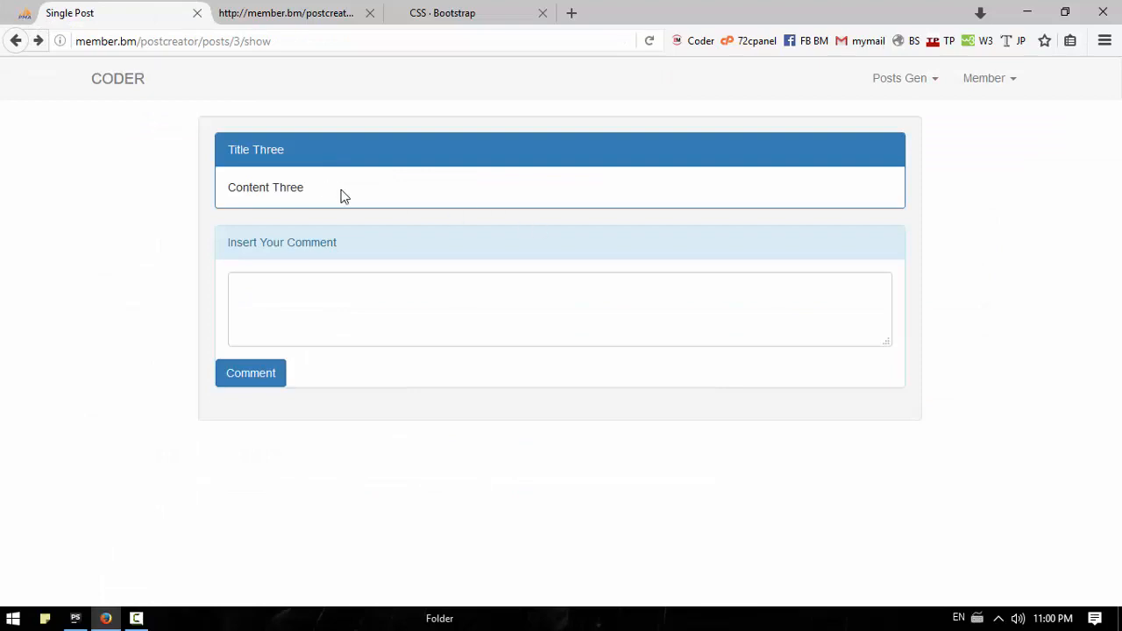
{"action": "mouse_move", "coordinate": [289, 226]}
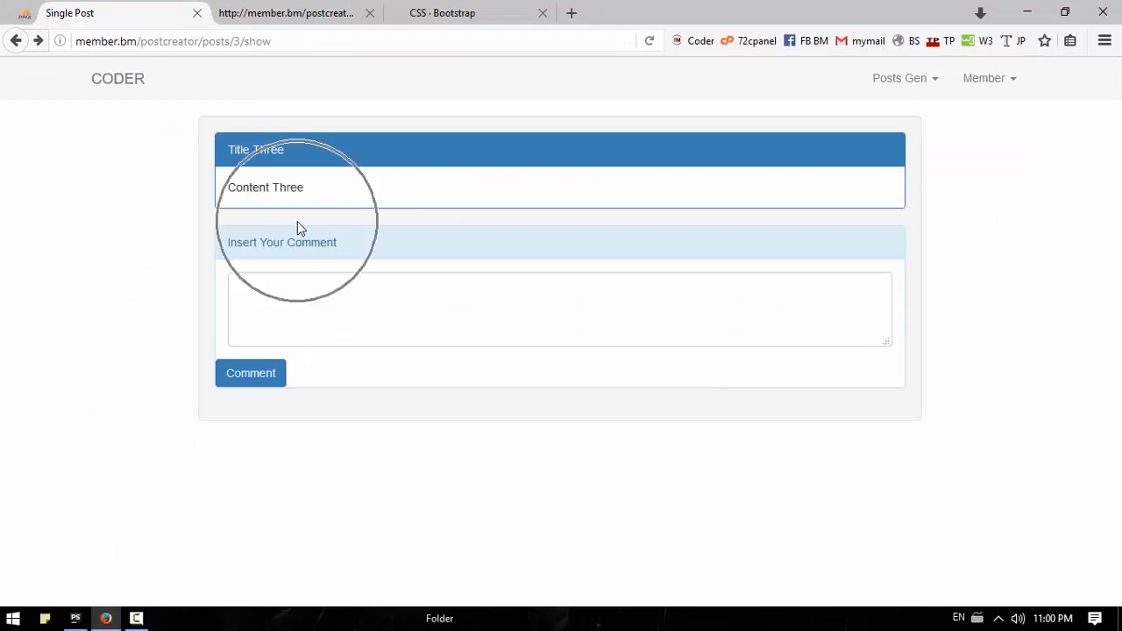
{"action": "mouse_move", "coordinate": [430, 263]}
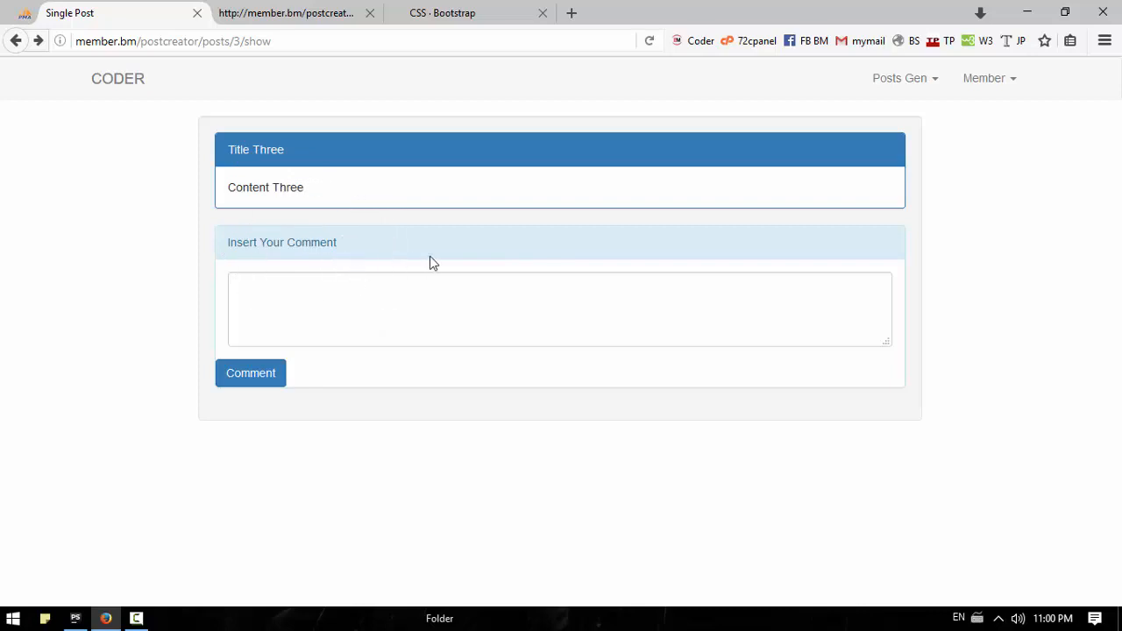
{"action": "mouse_move", "coordinate": [342, 179]}
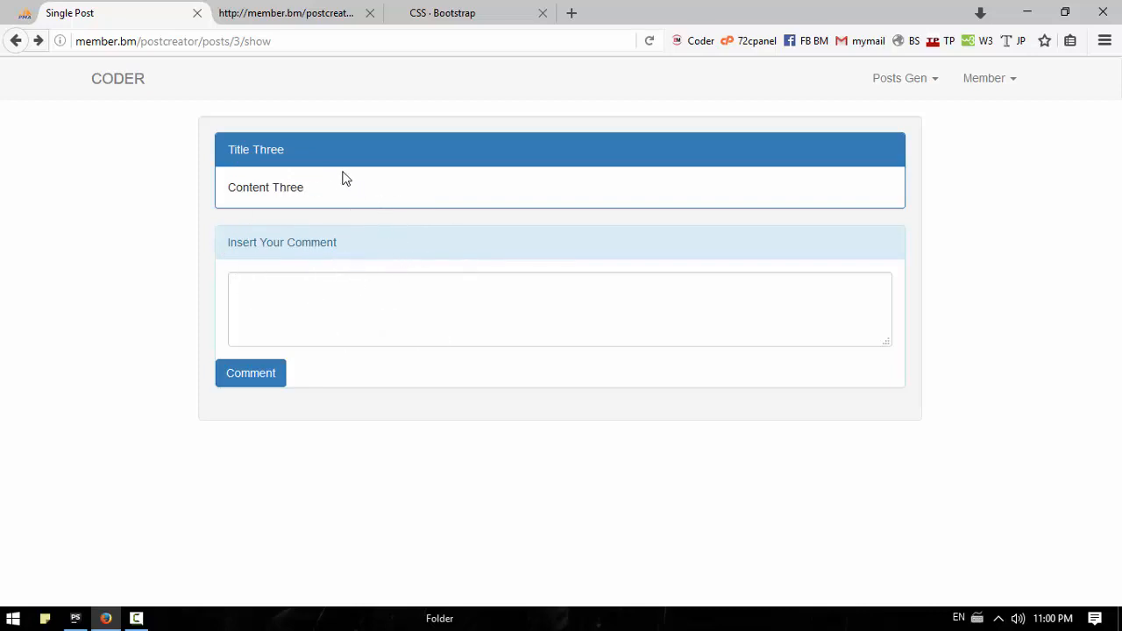
{"action": "mouse_move", "coordinate": [333, 220]}
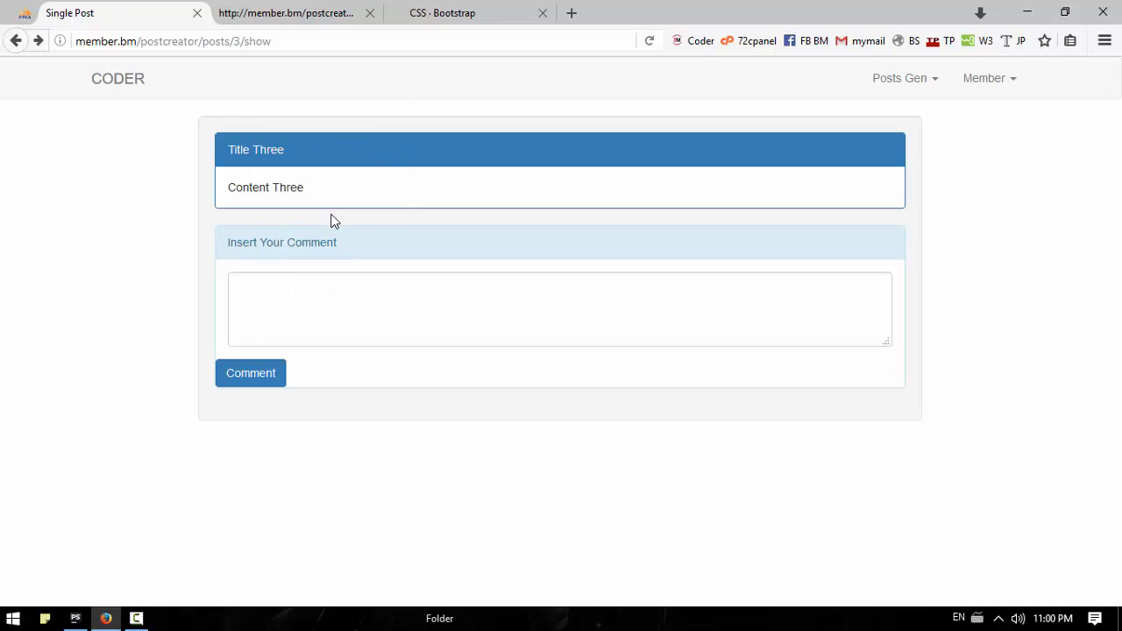
{"action": "mouse_move", "coordinate": [66, 571]}
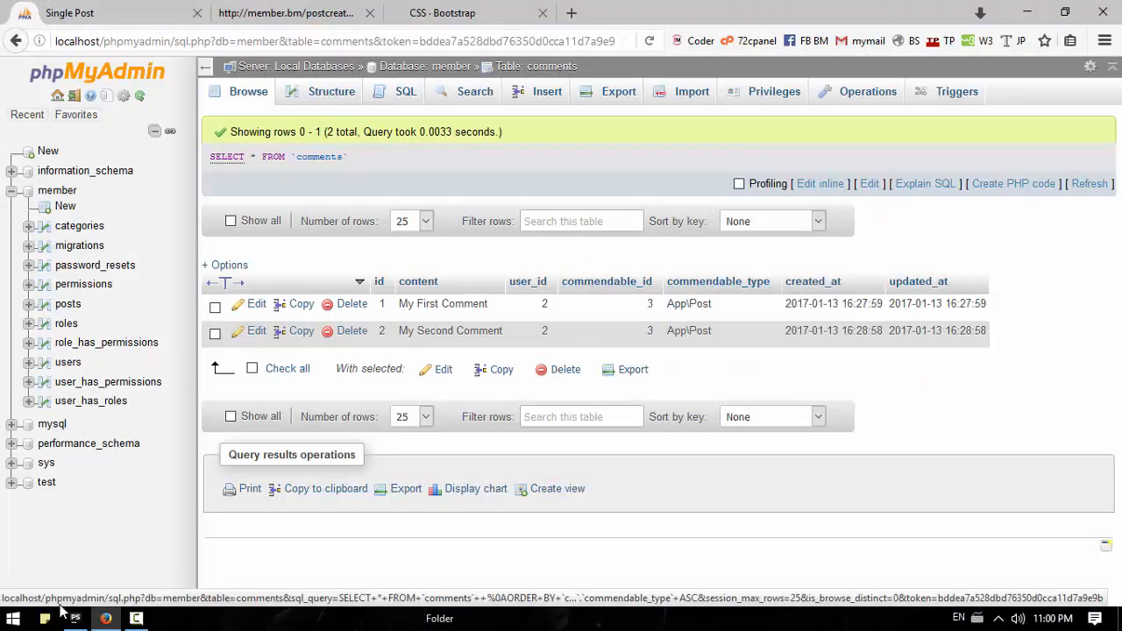
{"action": "left_click", "coordinate": [74, 620]}
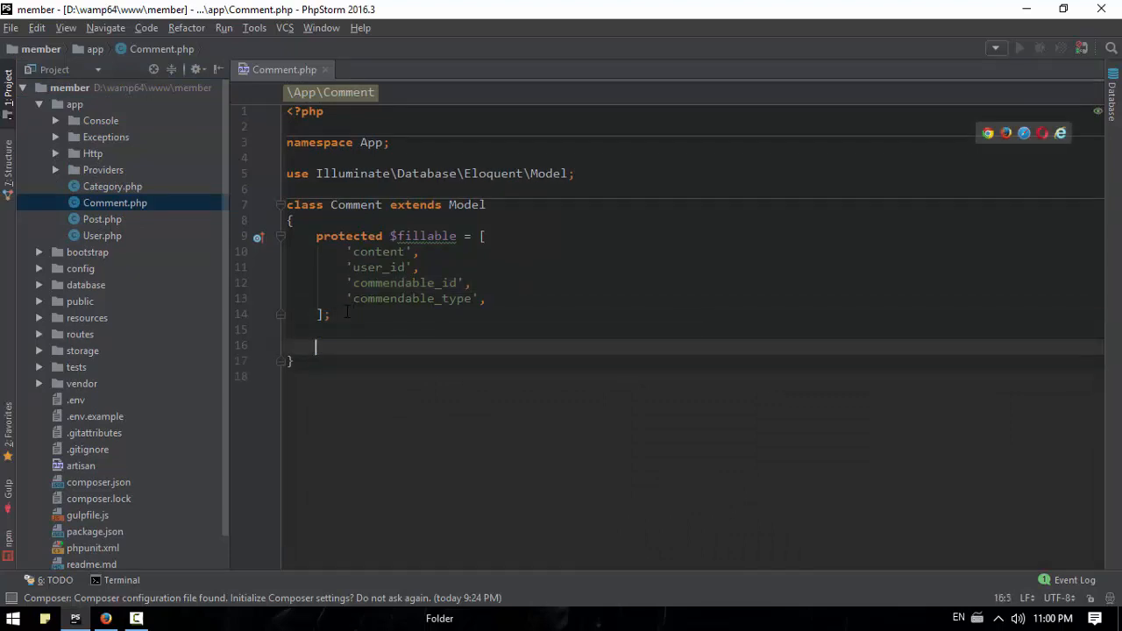
{"action": "type", "text": "public function commendabl"}
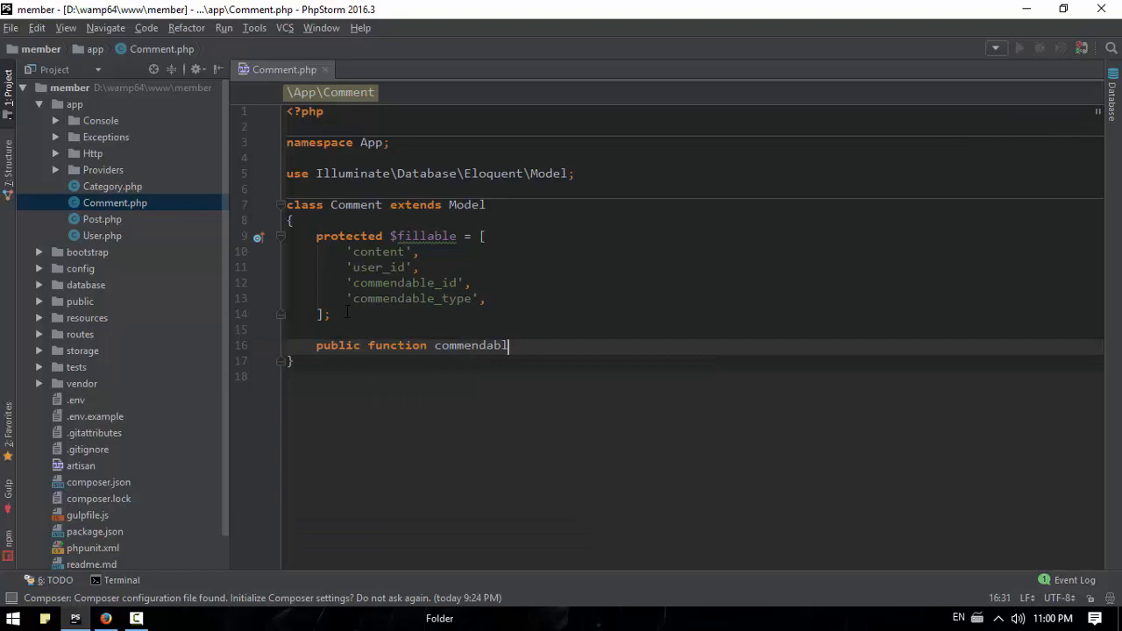
{"action": "type", "text": "e(){"}
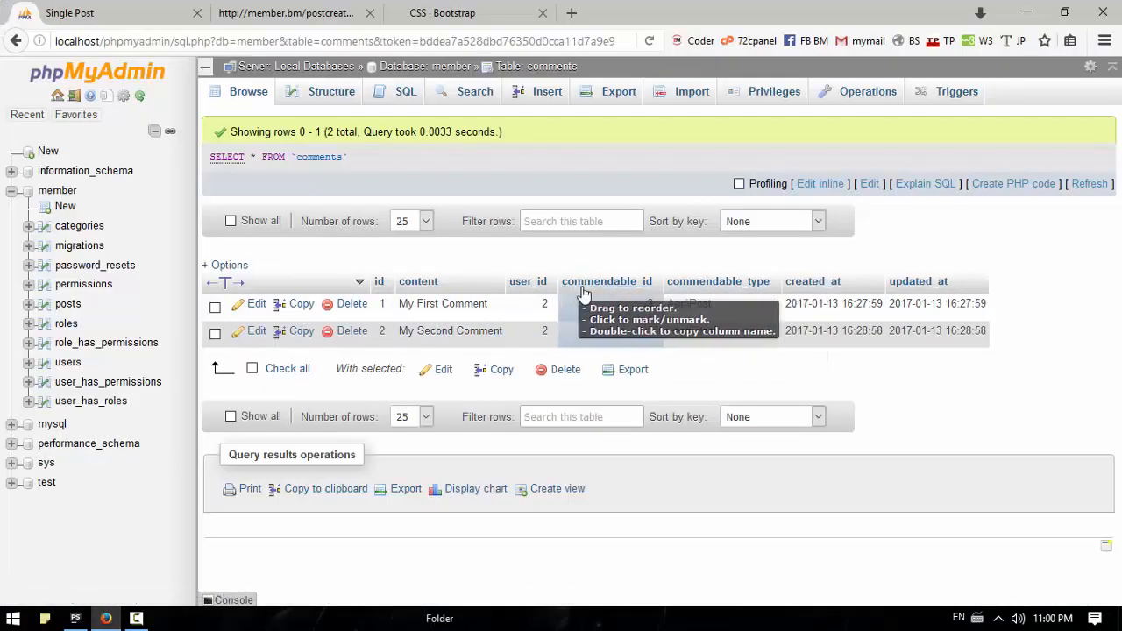
{"action": "left_click", "coordinate": [73, 619]}
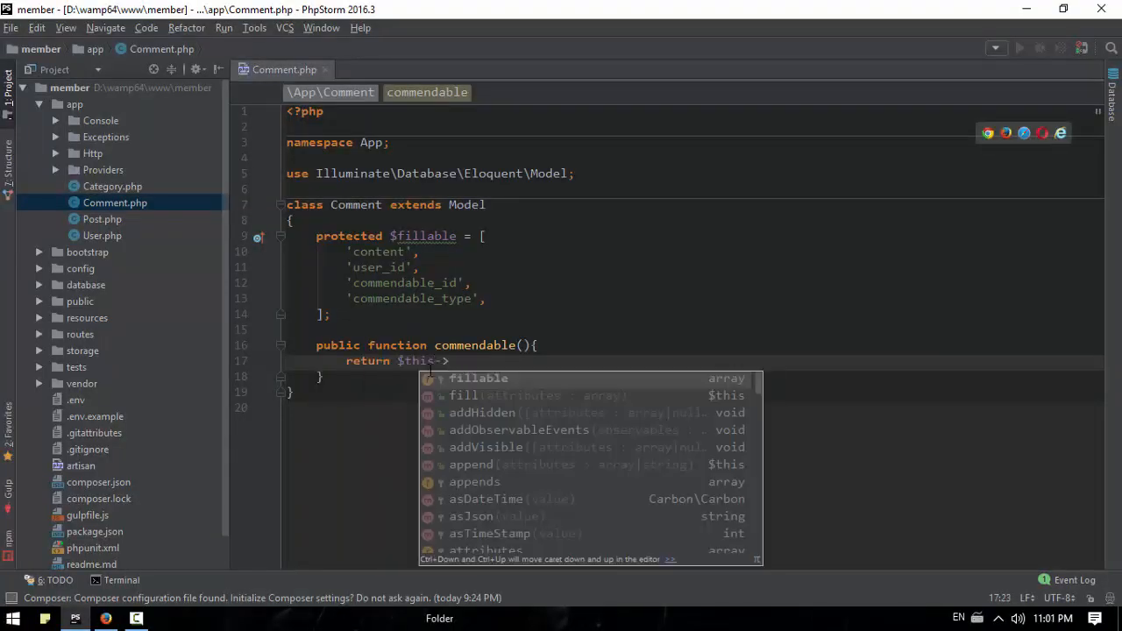
{"action": "type", "text": "morphMany("}
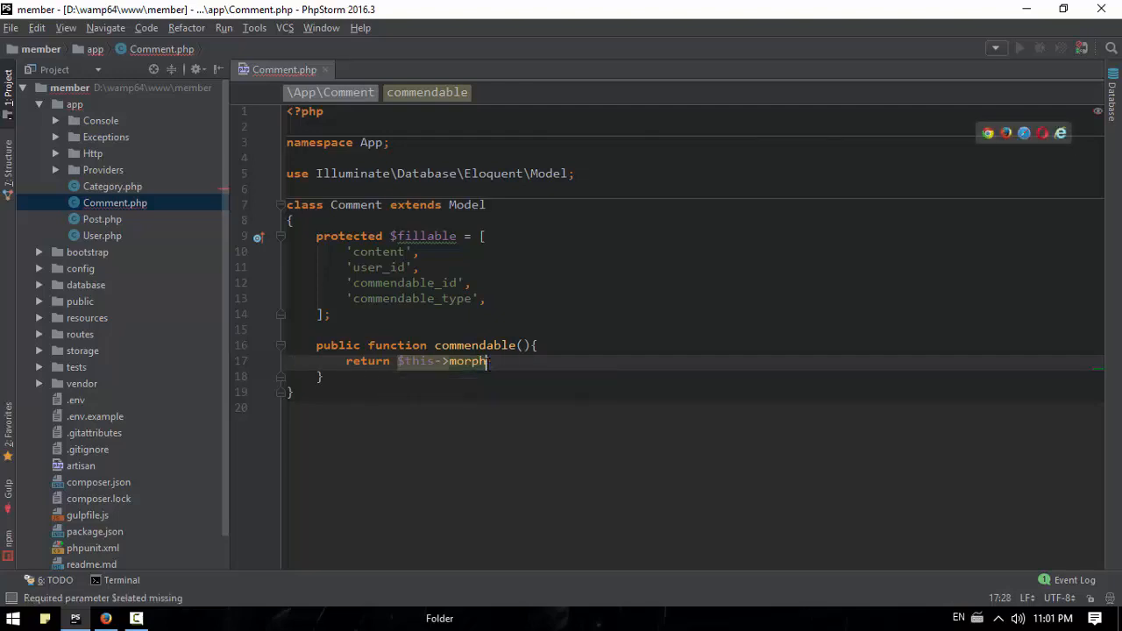
{"action": "type", "text": "To()"}
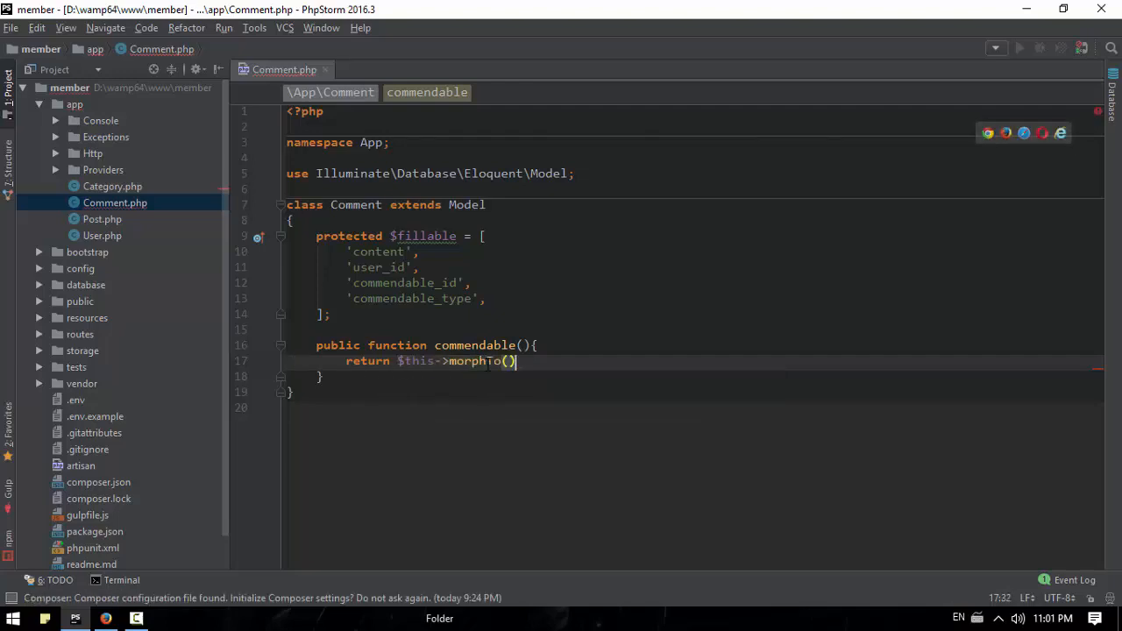
{"action": "type", "text": ";"}
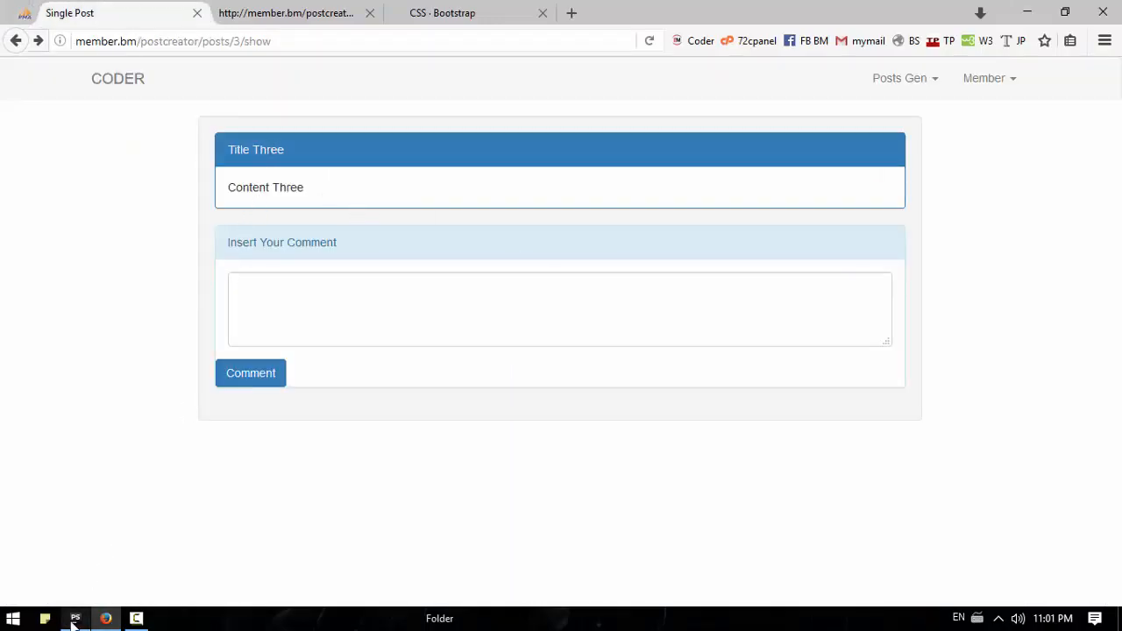
- Add public function comments() returning $this->morphMany('App\Comment','commendable') to Post.php
{"action": "left_click", "coordinate": [75, 619]}
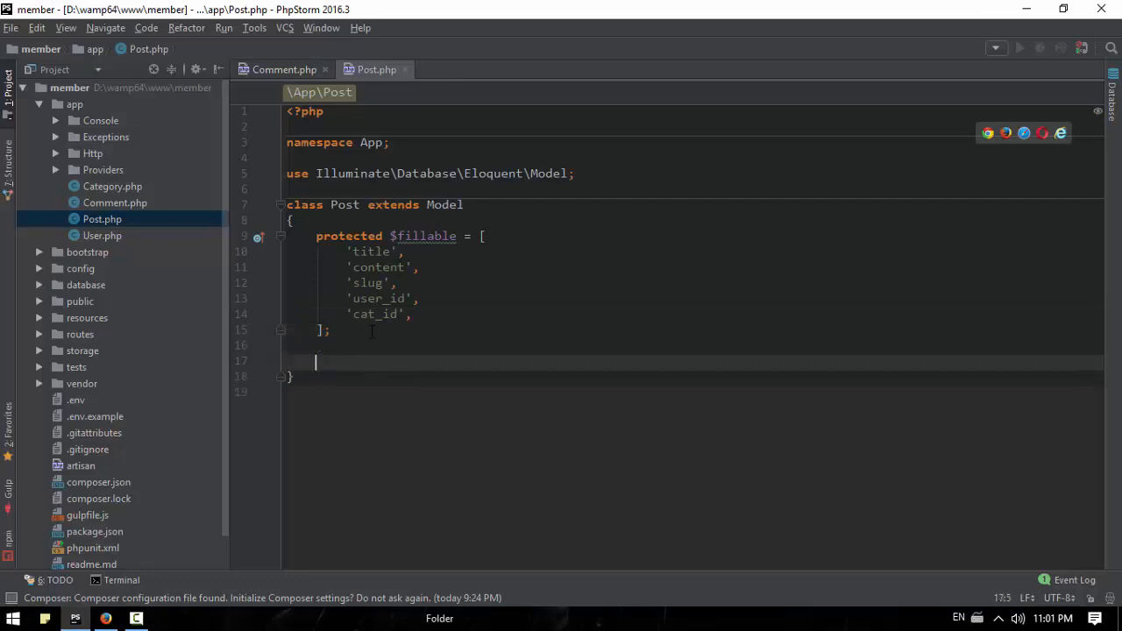
{"action": "type", "text": "public function"}
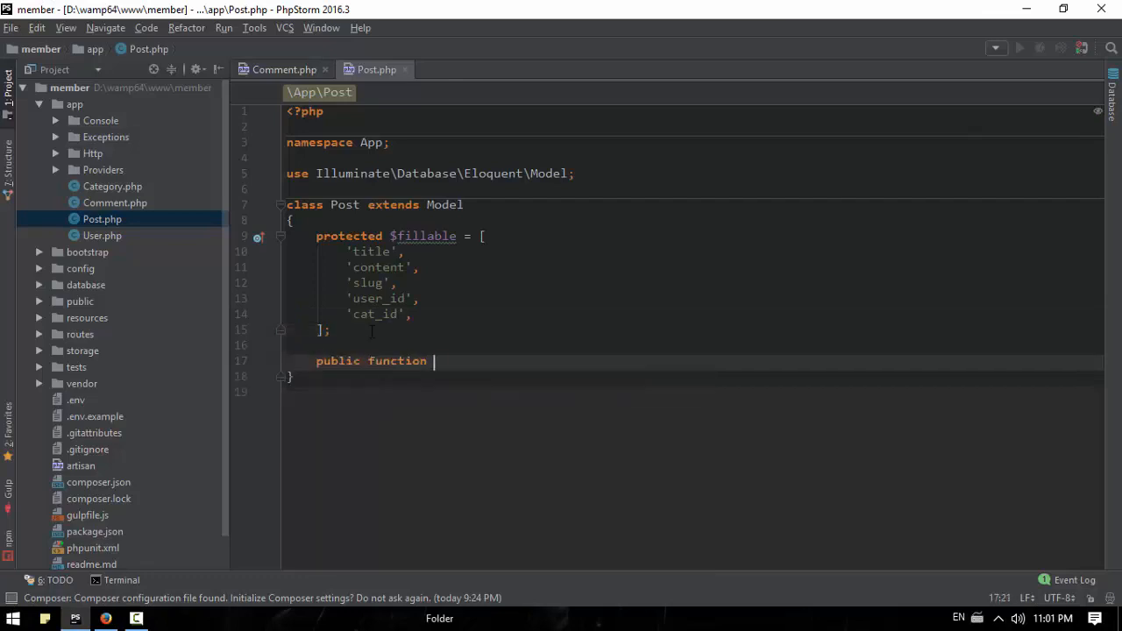
{"action": "type", "text": "comments()"}
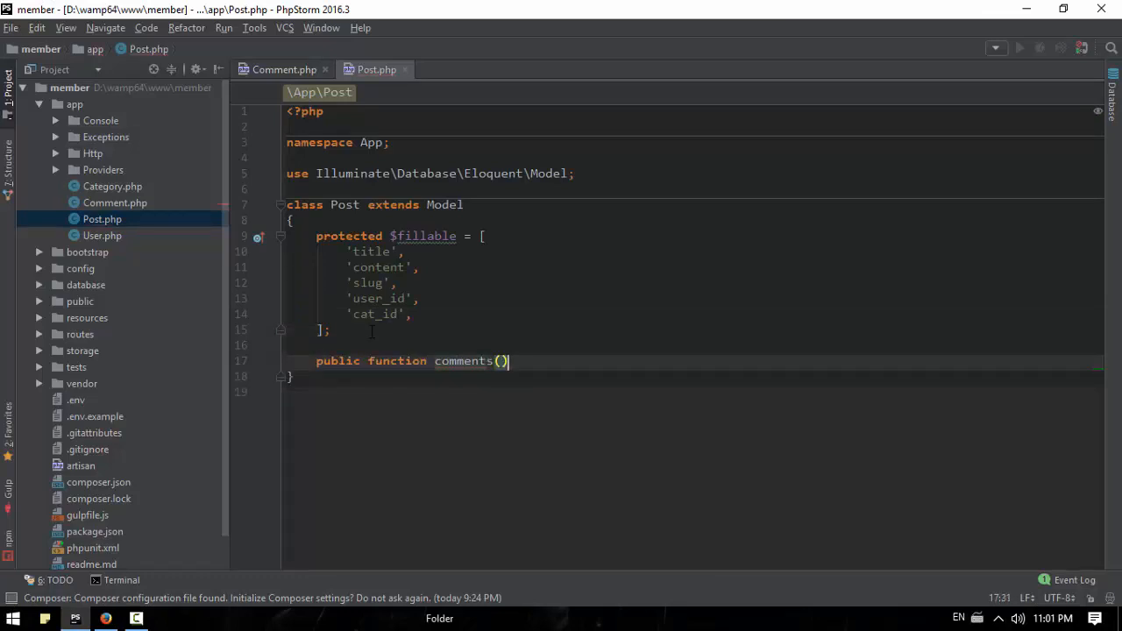
{"action": "type", "text": "{"}
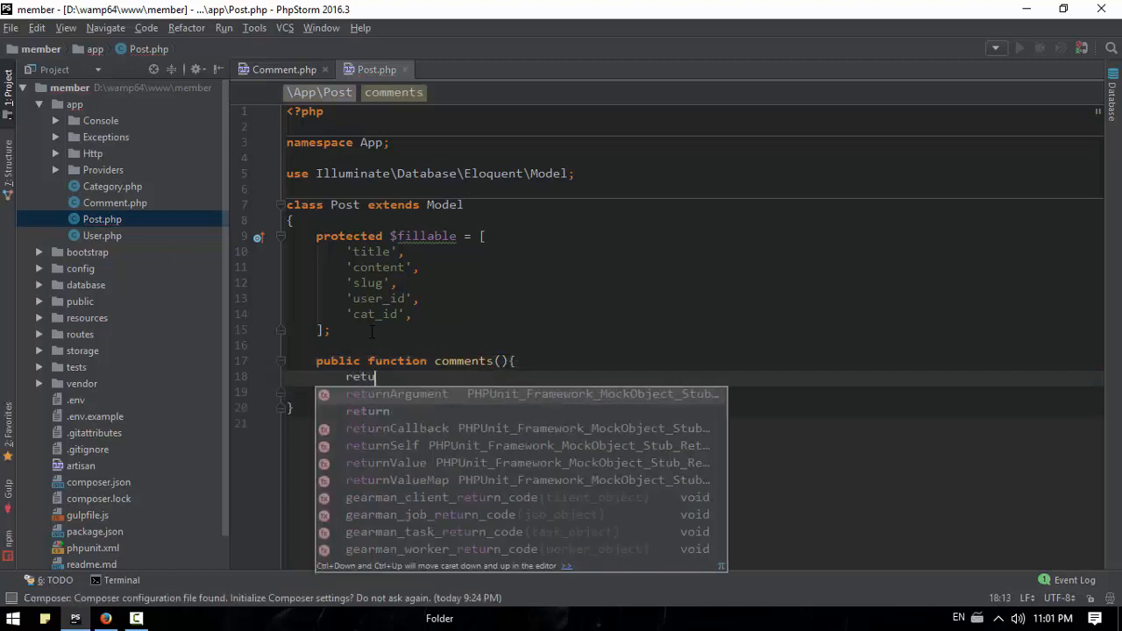
{"action": "type", "text": "rn $this->"}
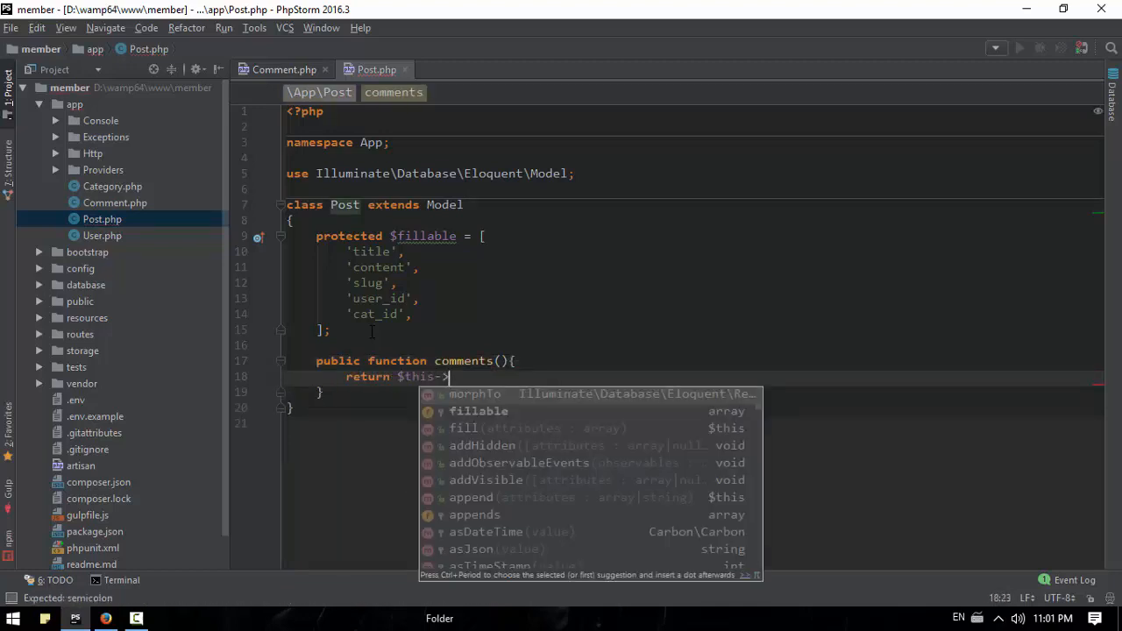
{"action": "type", "text": "morphMany('C"}
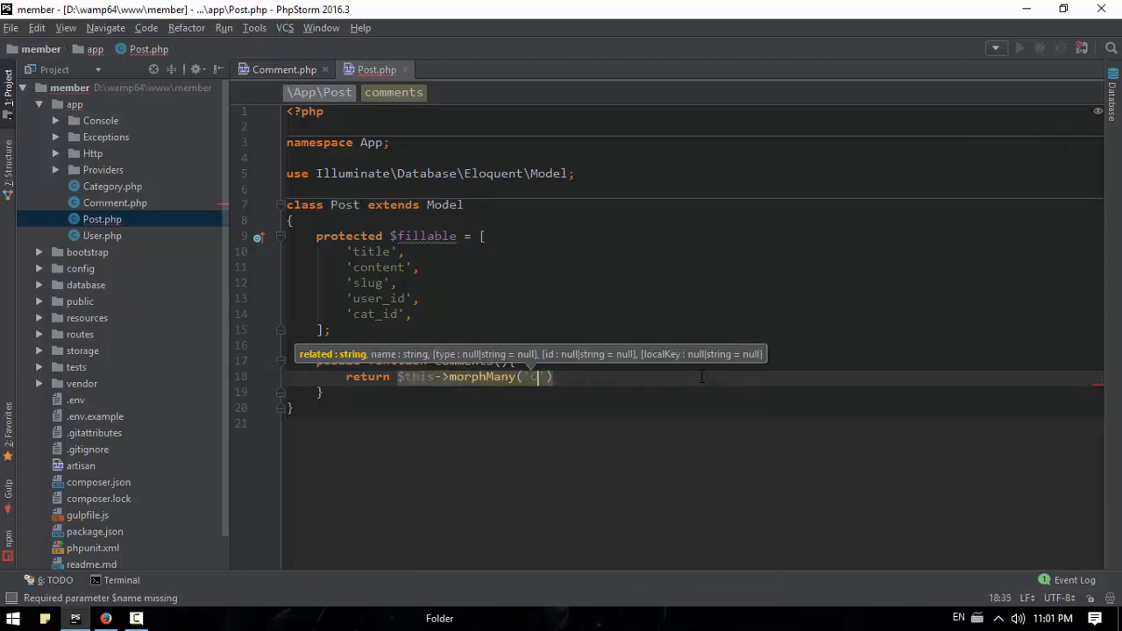
{"action": "type", "text": "App\\"}
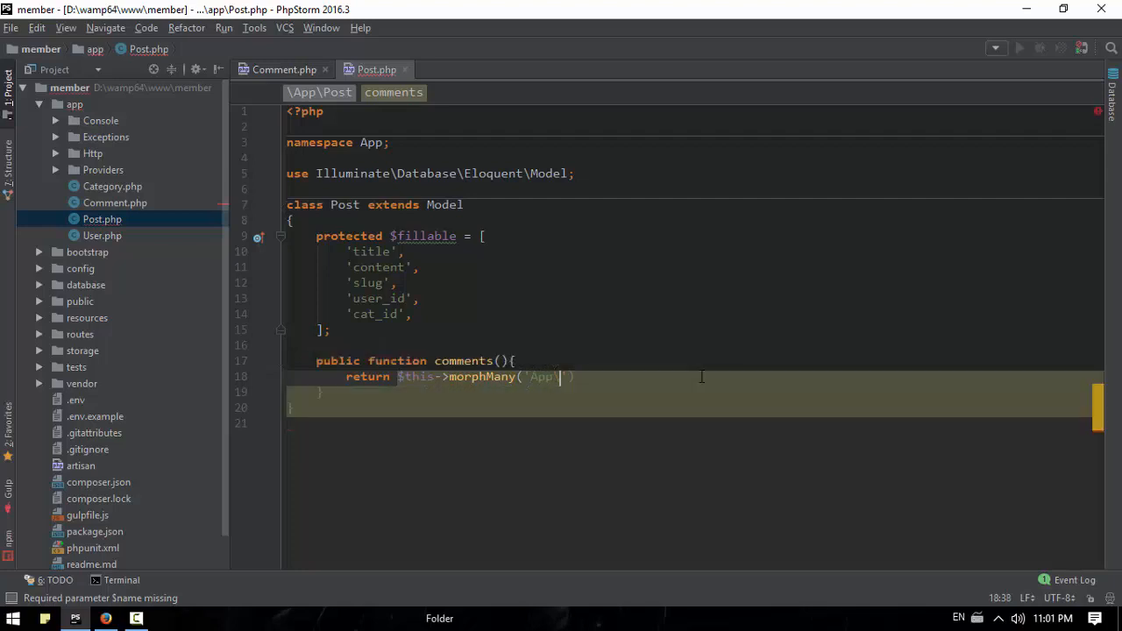
{"action": "type", "text": "Comment','commendable"}
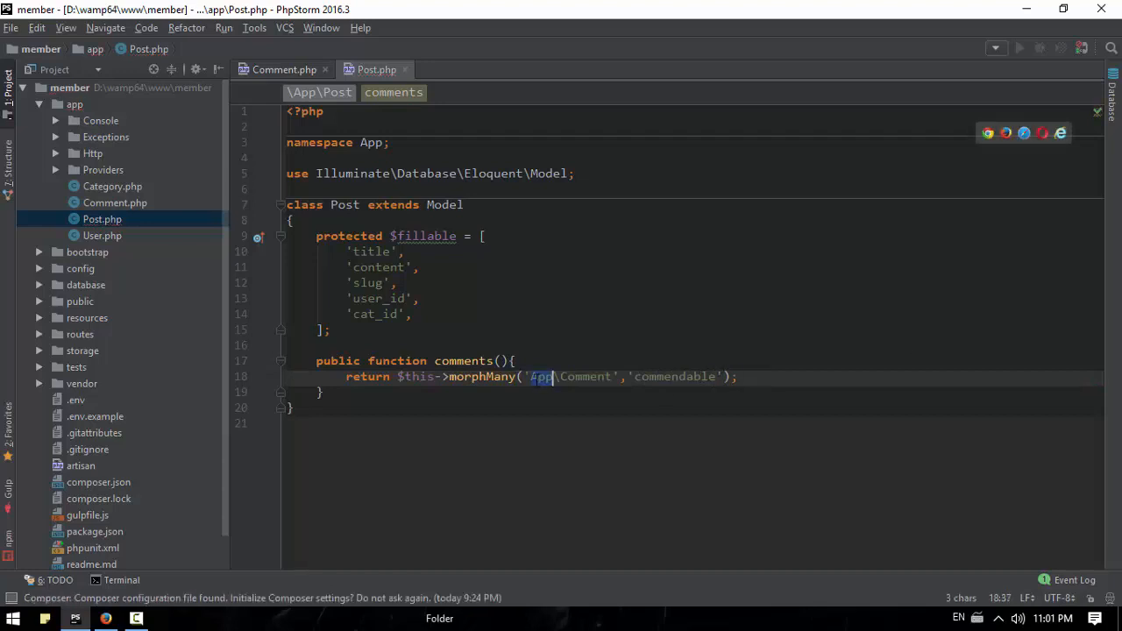
{"action": "left_click", "coordinate": [282, 70]}
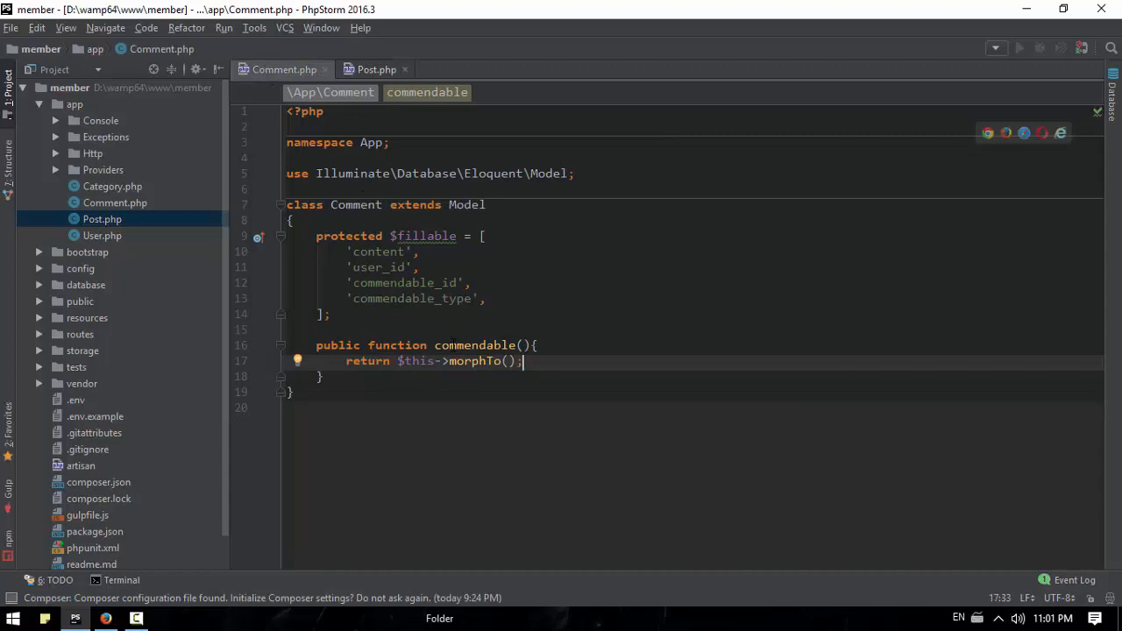
{"action": "left_click", "coordinate": [375, 70]}
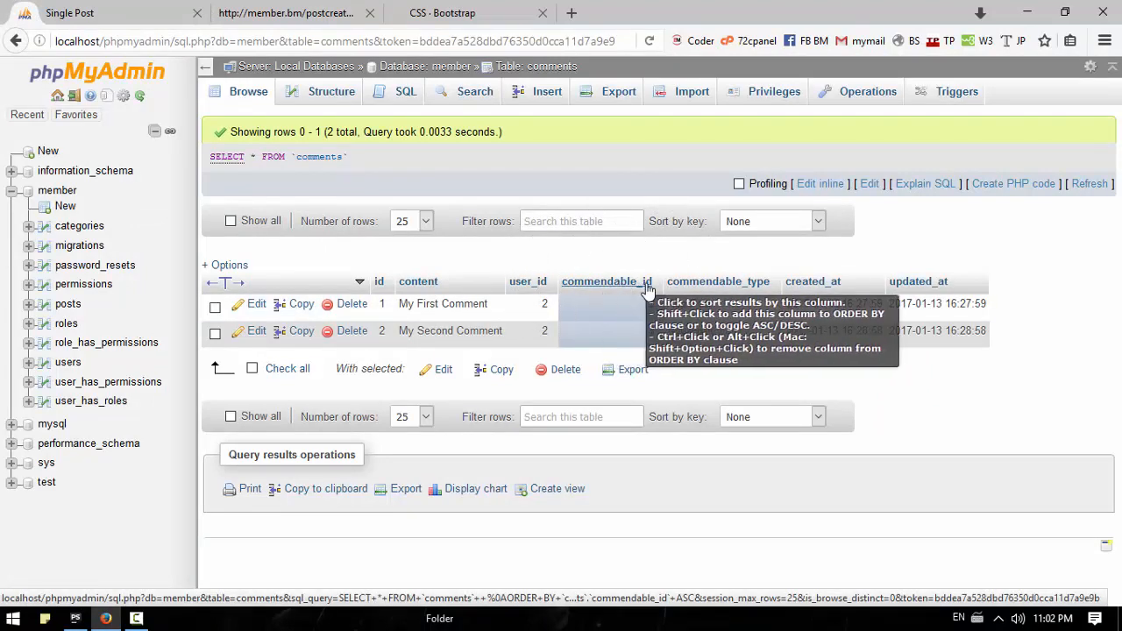
{"action": "mouse_move", "coordinate": [621, 291]}
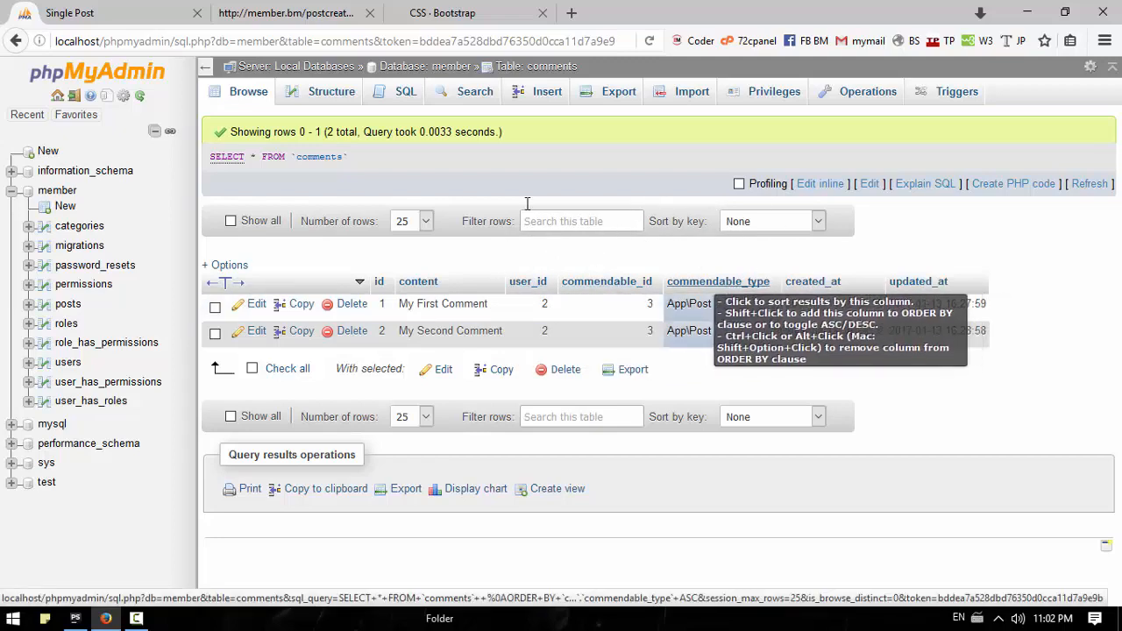
- Return from the Chrome post page to the Post model's comments() method in PhpStorm
{"action": "left_click", "coordinate": [70, 12]}
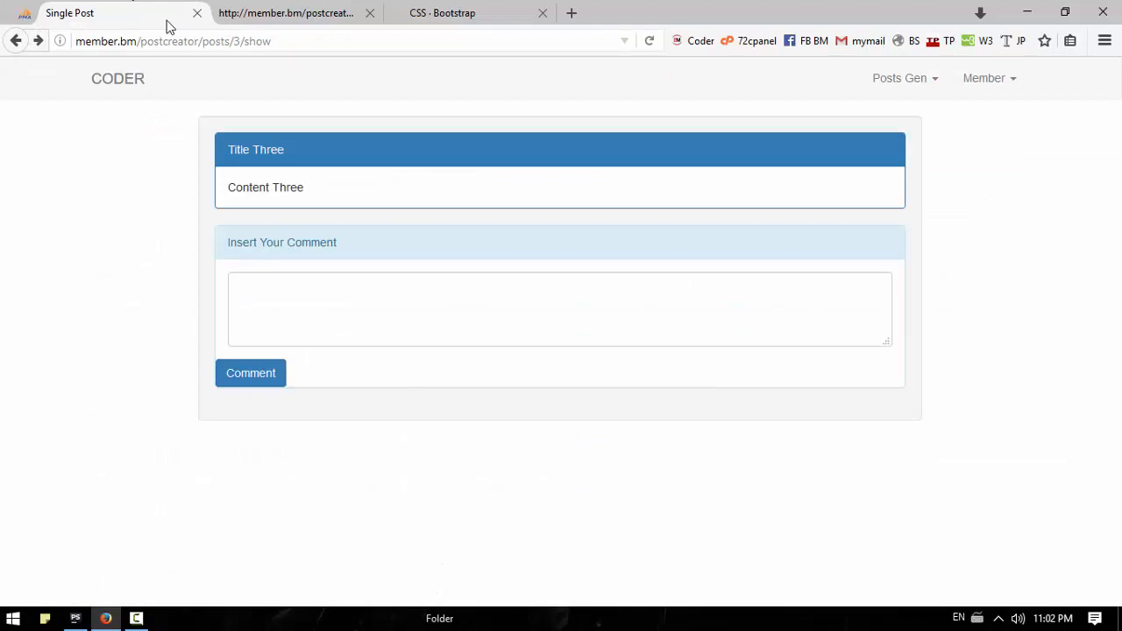
{"action": "left_click", "coordinate": [73, 619]}
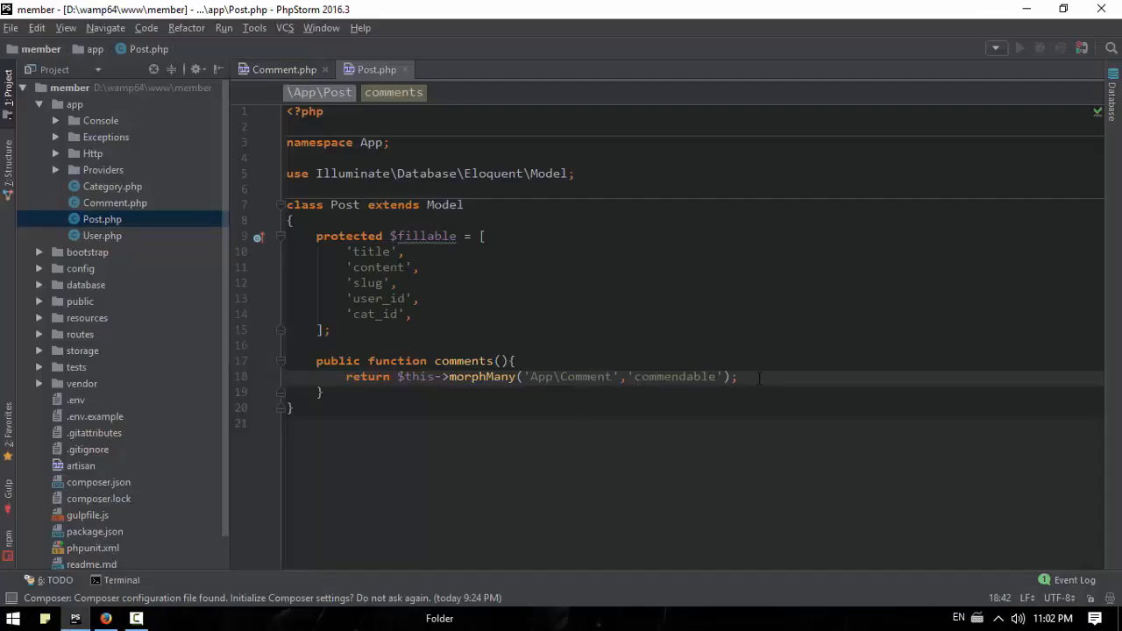
- Close Comment.php and expand app > Http > Controllers in the Project panel to reach PostController.php
{"action": "left_click", "coordinate": [282, 70]}
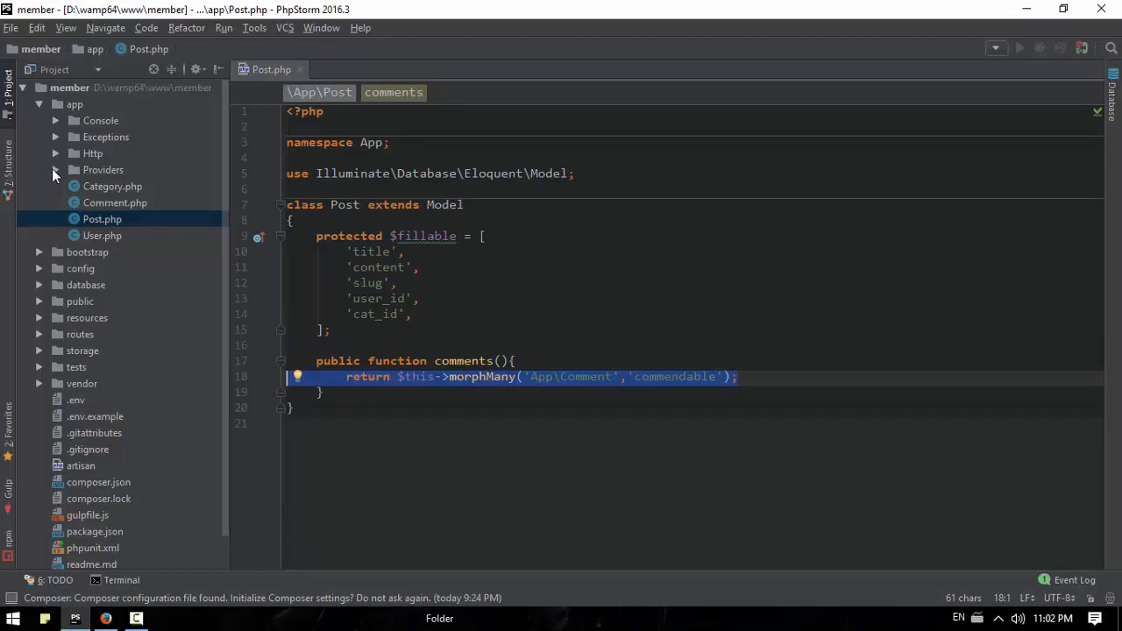
{"action": "left_click", "coordinate": [39, 104]}
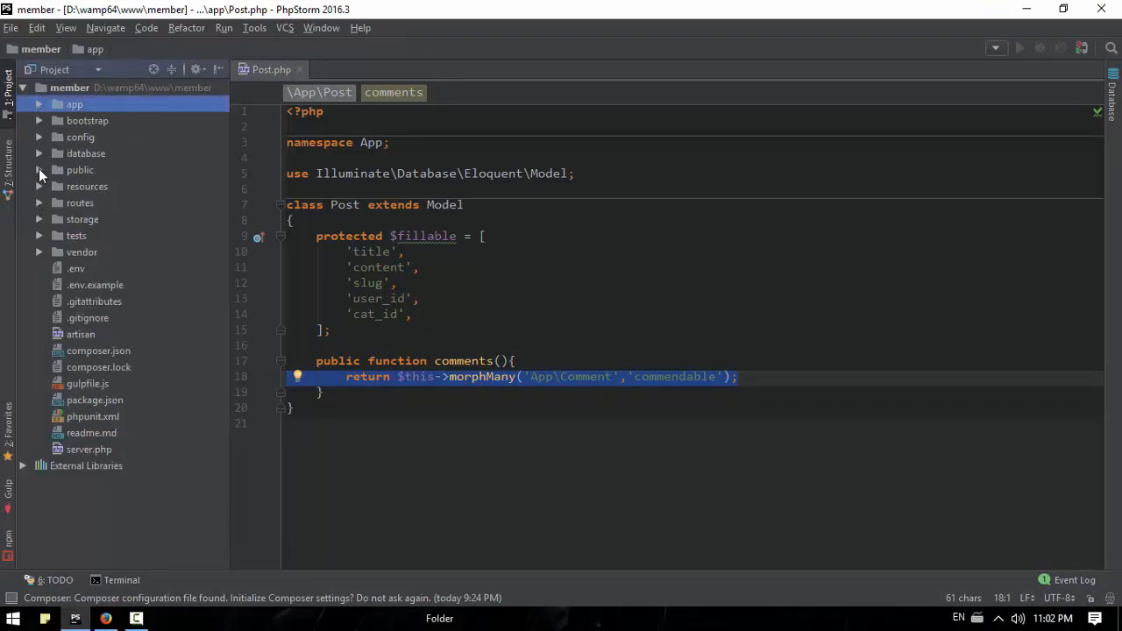
{"action": "left_click", "coordinate": [38, 104]}
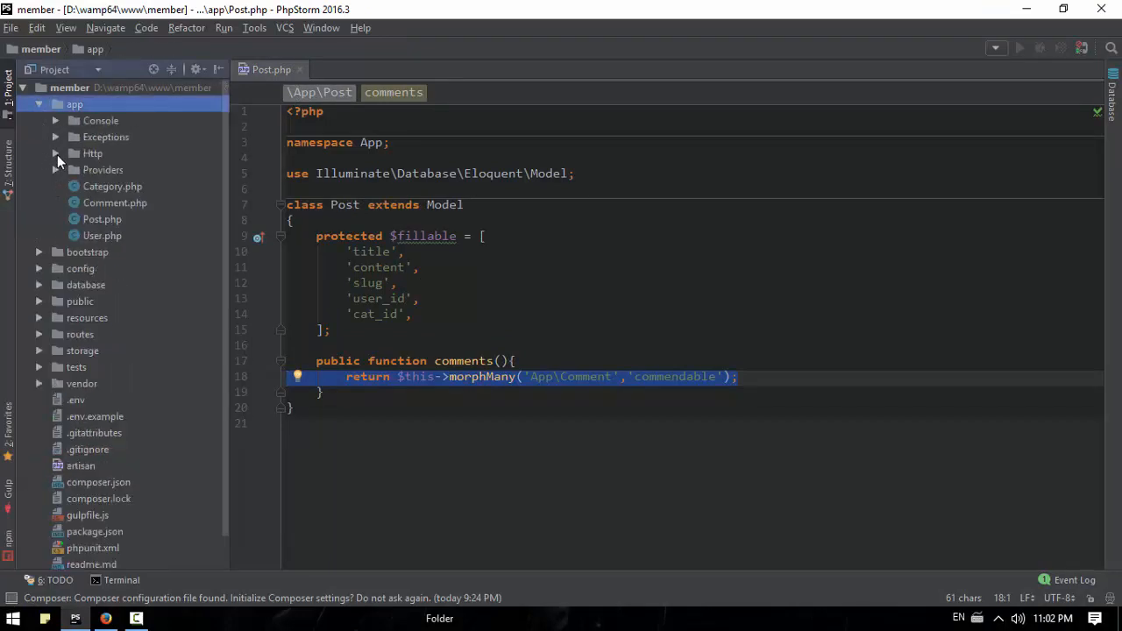
{"action": "left_click", "coordinate": [56, 153]}
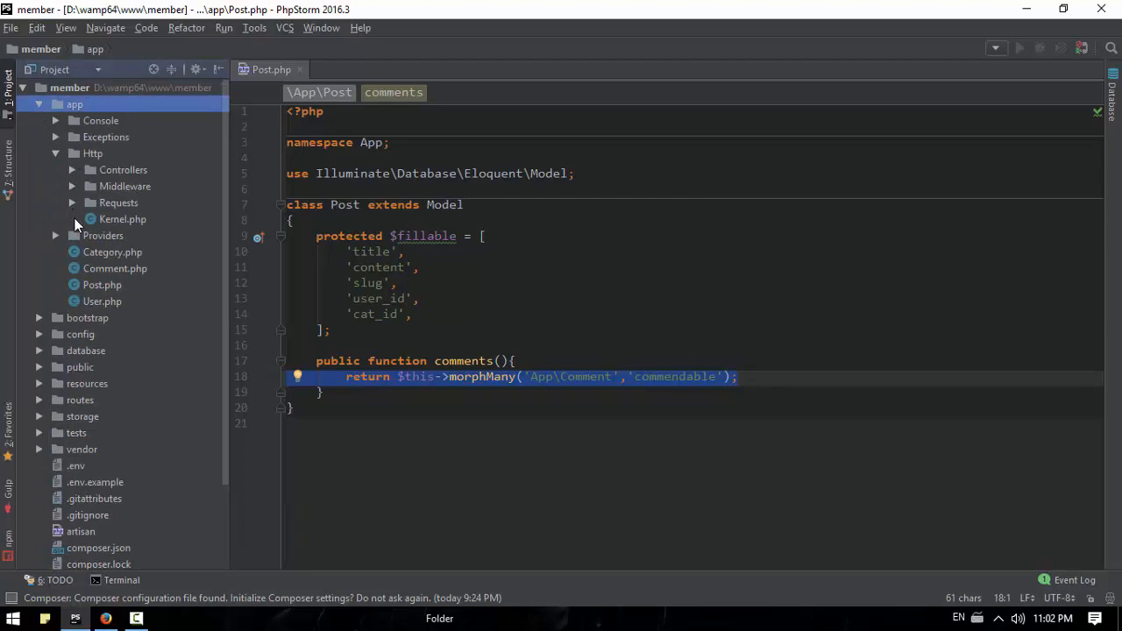
{"action": "left_click", "coordinate": [123, 169]}
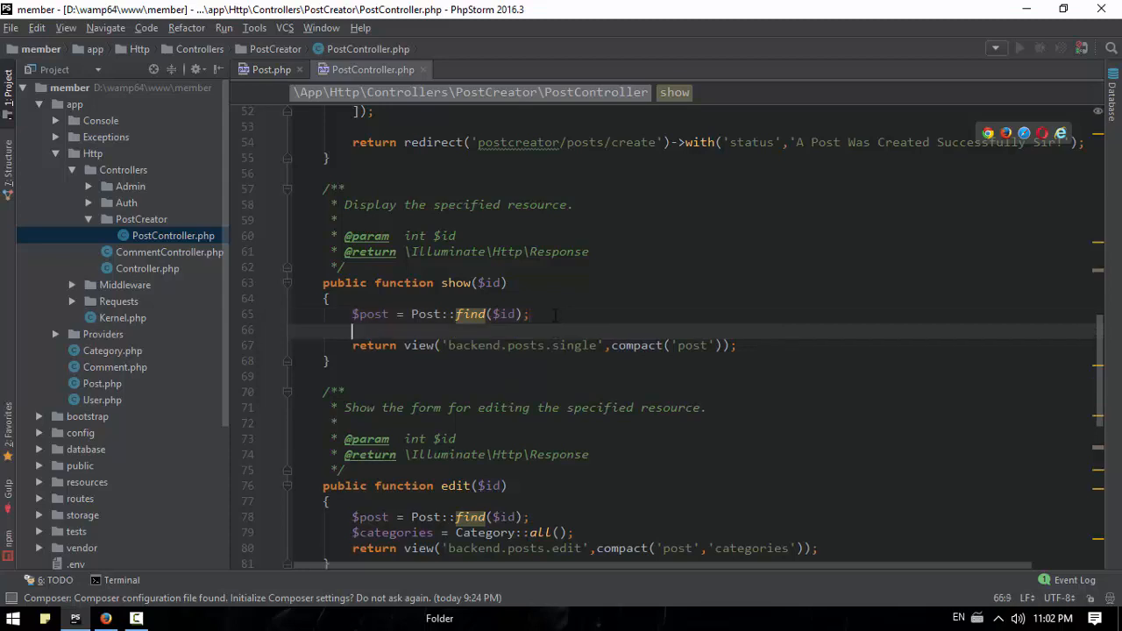
- In show(), assign $comments = $post->comments after finding the post
{"action": "type", "text": "$comment"}
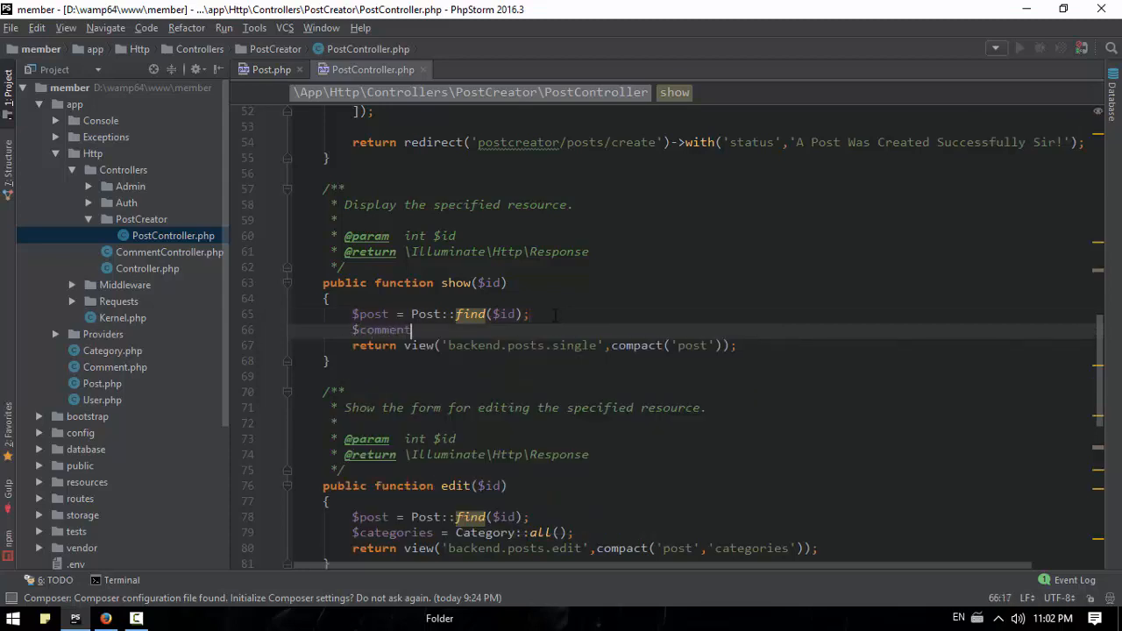
{"action": "type", "text": "s ="}
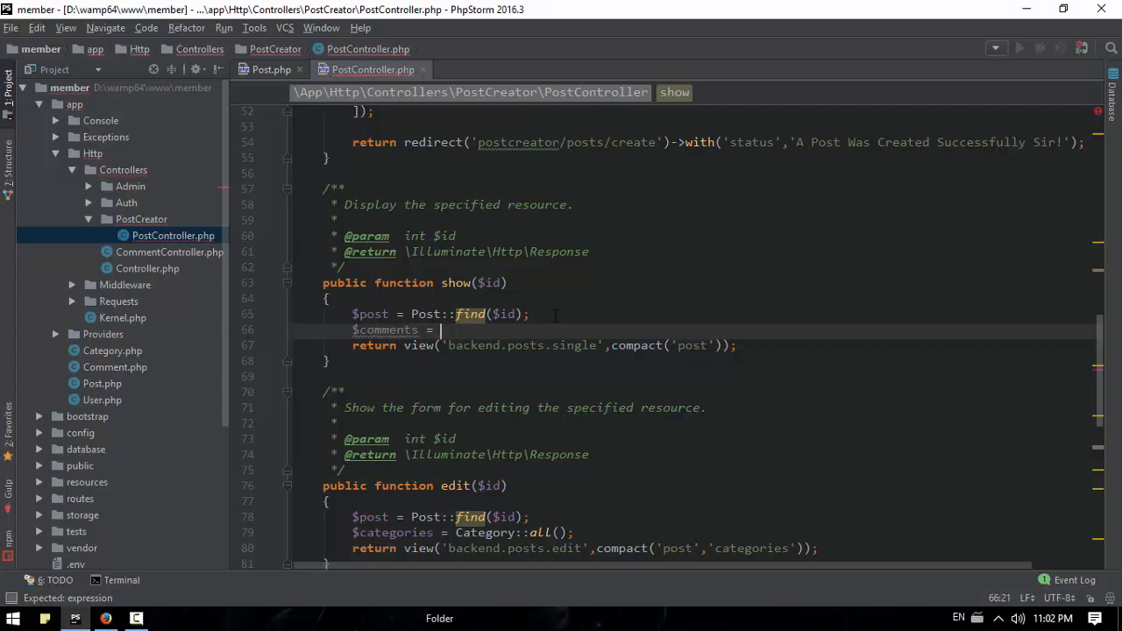
{"action": "type", "text": "$"}
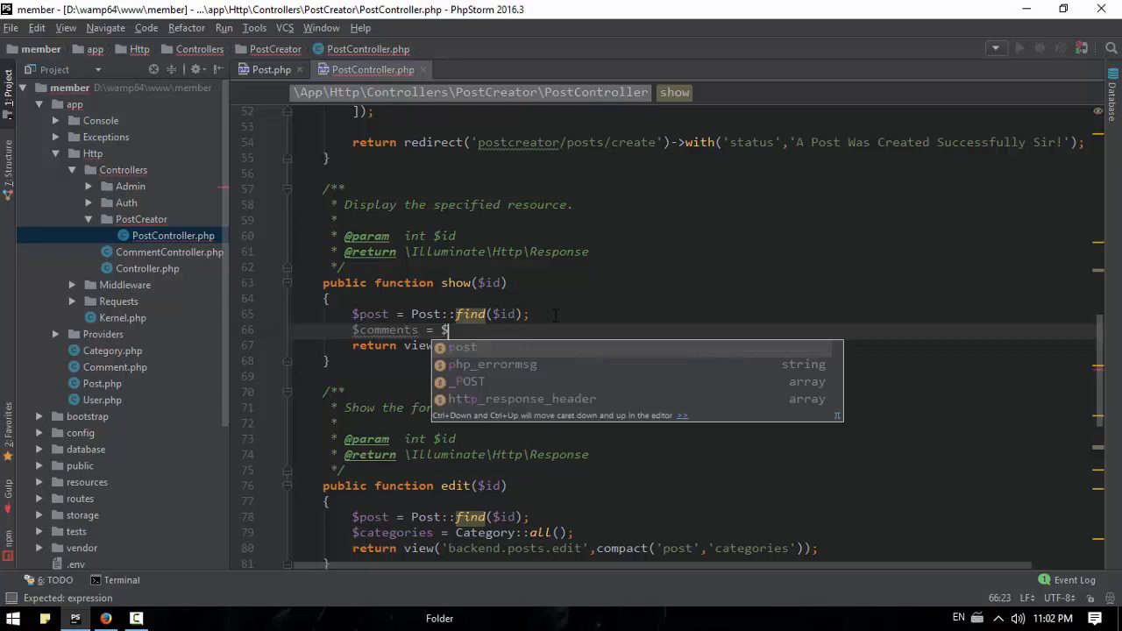
{"action": "type", "text": "post->comments;"}
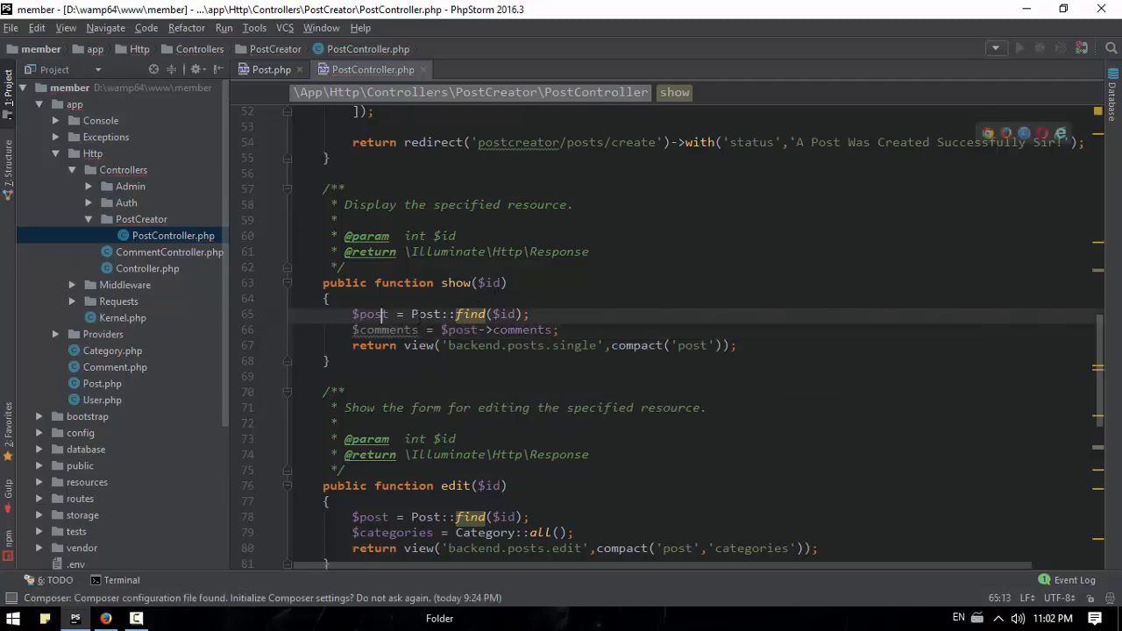
- Verify Post's comments() relation, then pass compact('post','comments') to the single view
{"action": "left_click", "coordinate": [270, 70]}
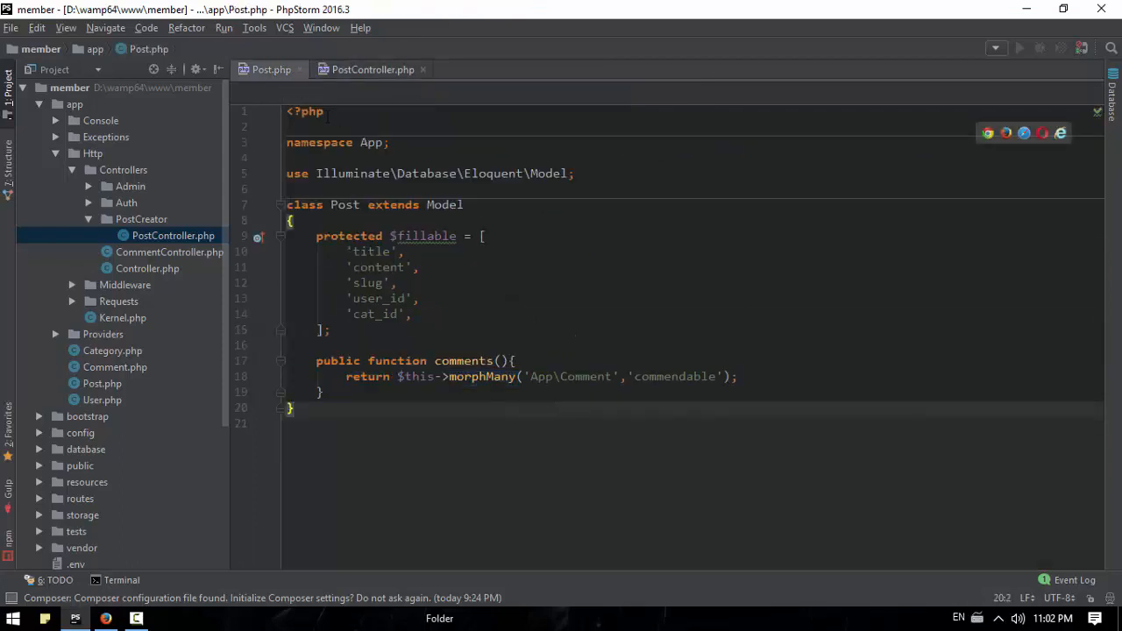
{"action": "left_click", "coordinate": [372, 70]}
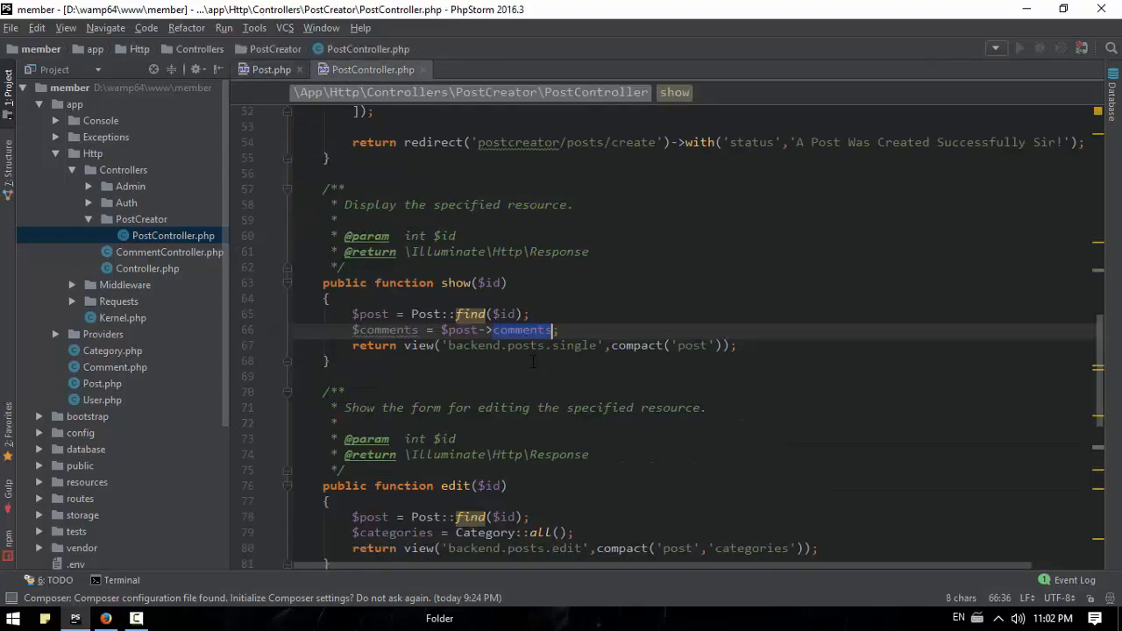
{"action": "left_click", "coordinate": [267, 70]}
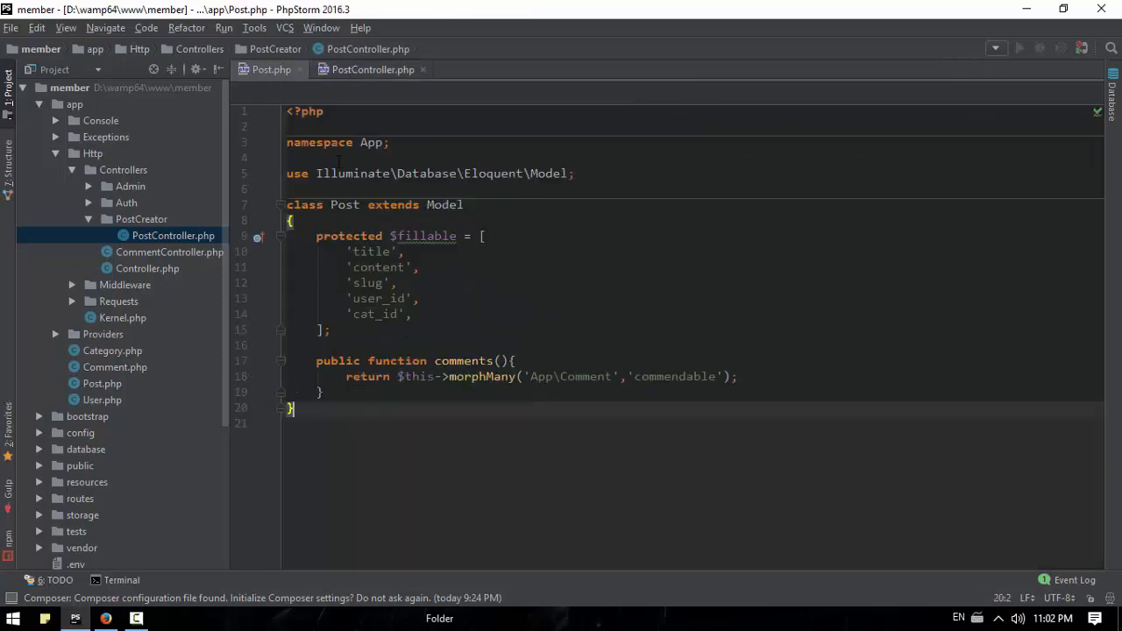
{"action": "left_click", "coordinate": [372, 70]}
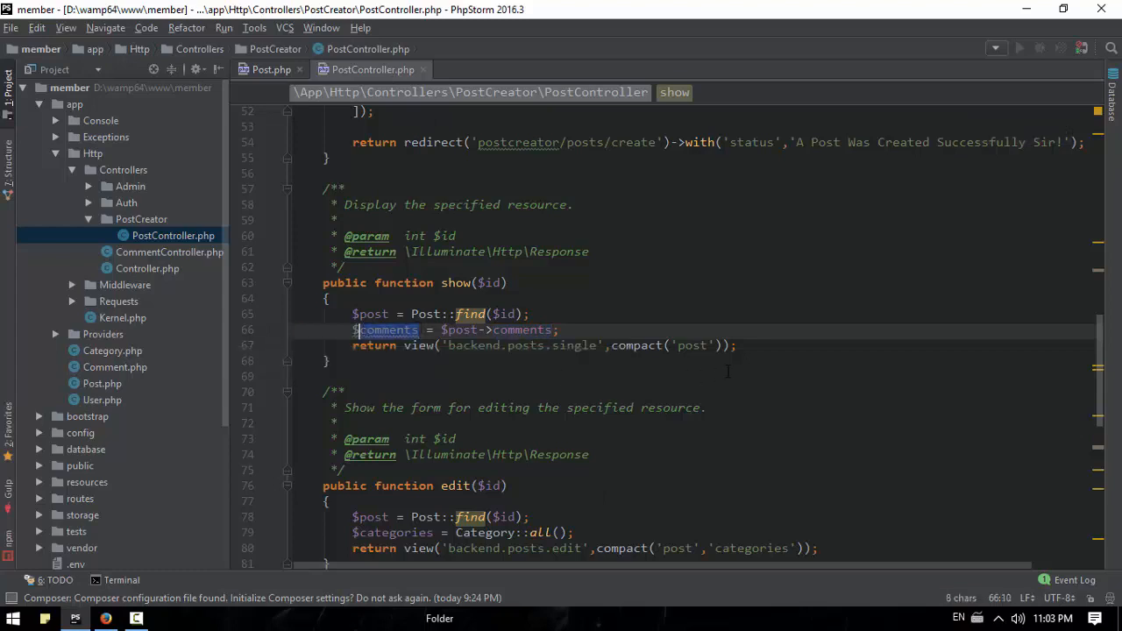
{"action": "left_click", "coordinate": [712, 344]}
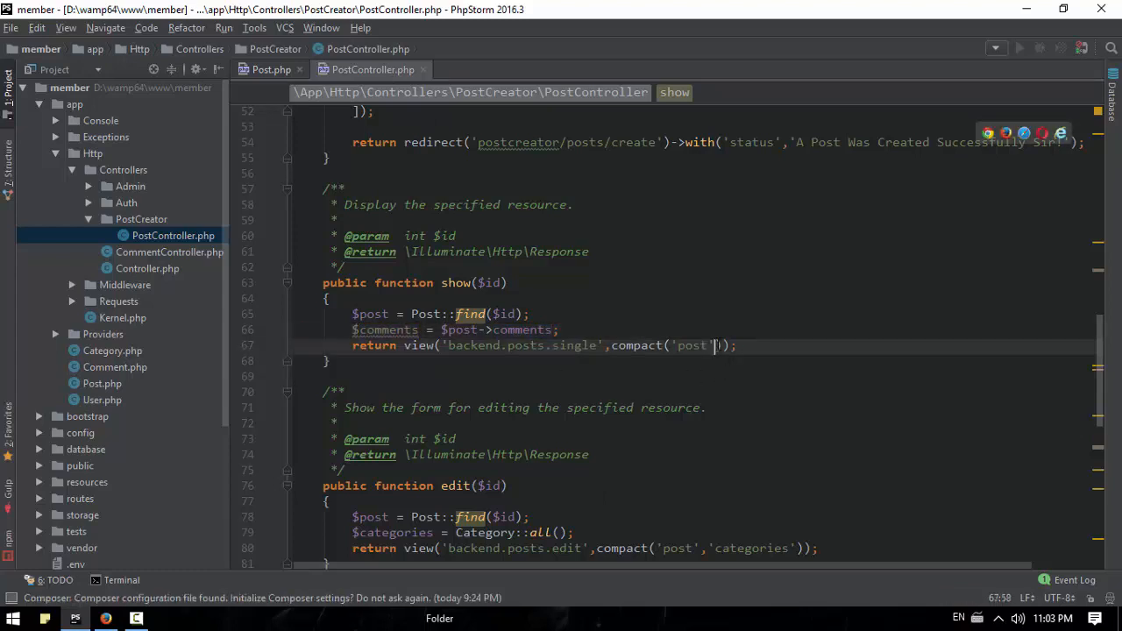
{"action": "type", "text": ",'comments'"}
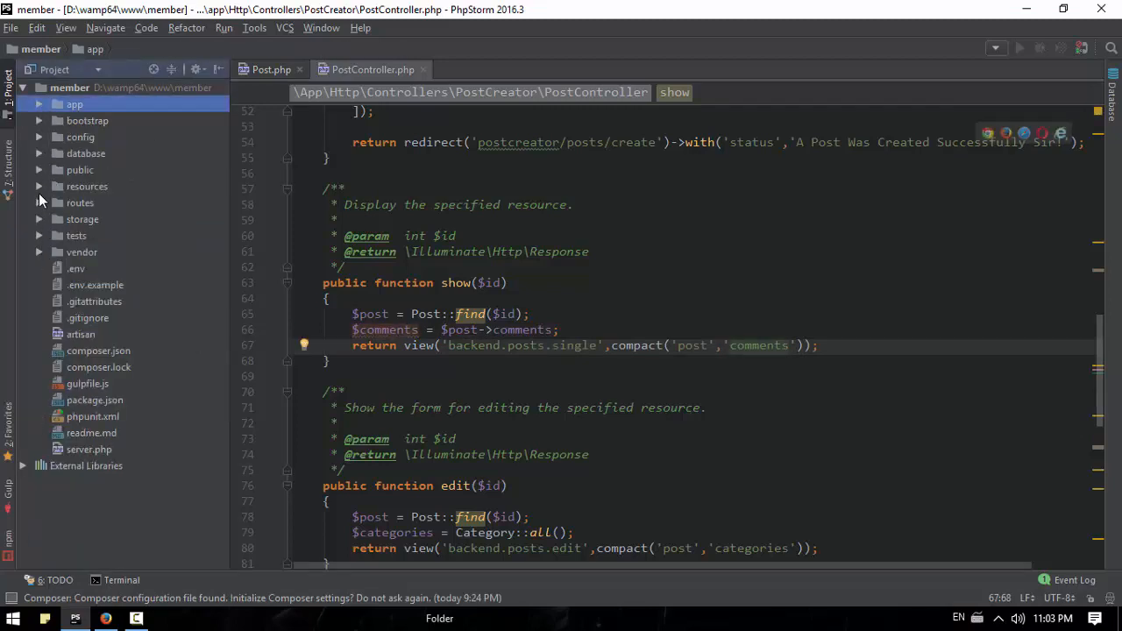
- Collapse app and expand resources > views > backend in the Project panel
{"action": "left_click", "coordinate": [86, 186]}
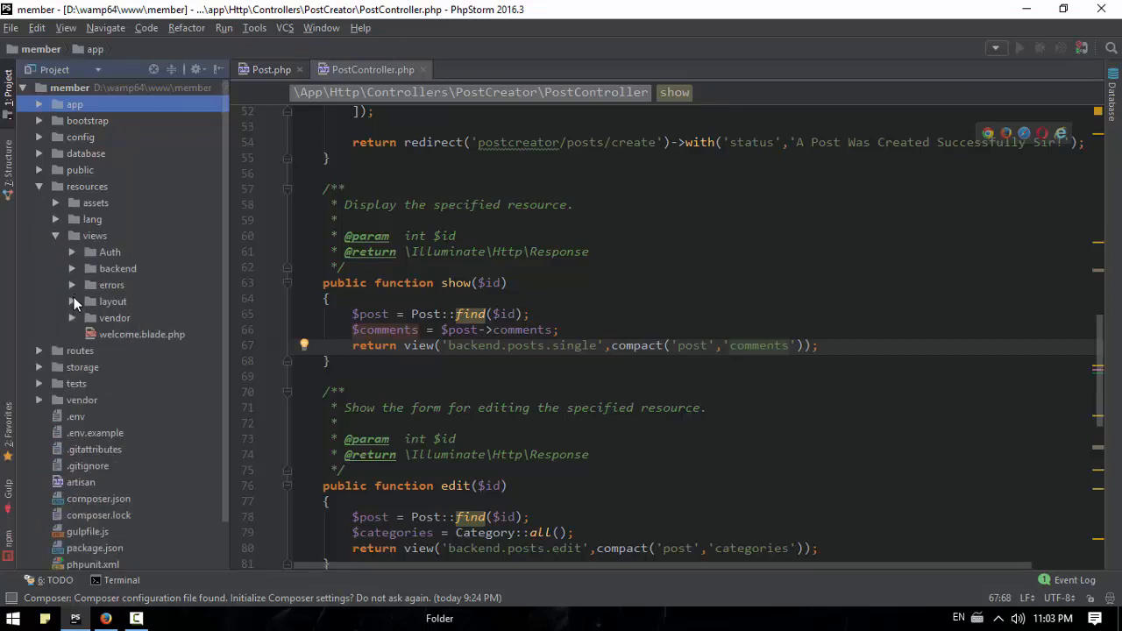
{"action": "left_click", "coordinate": [117, 268]}
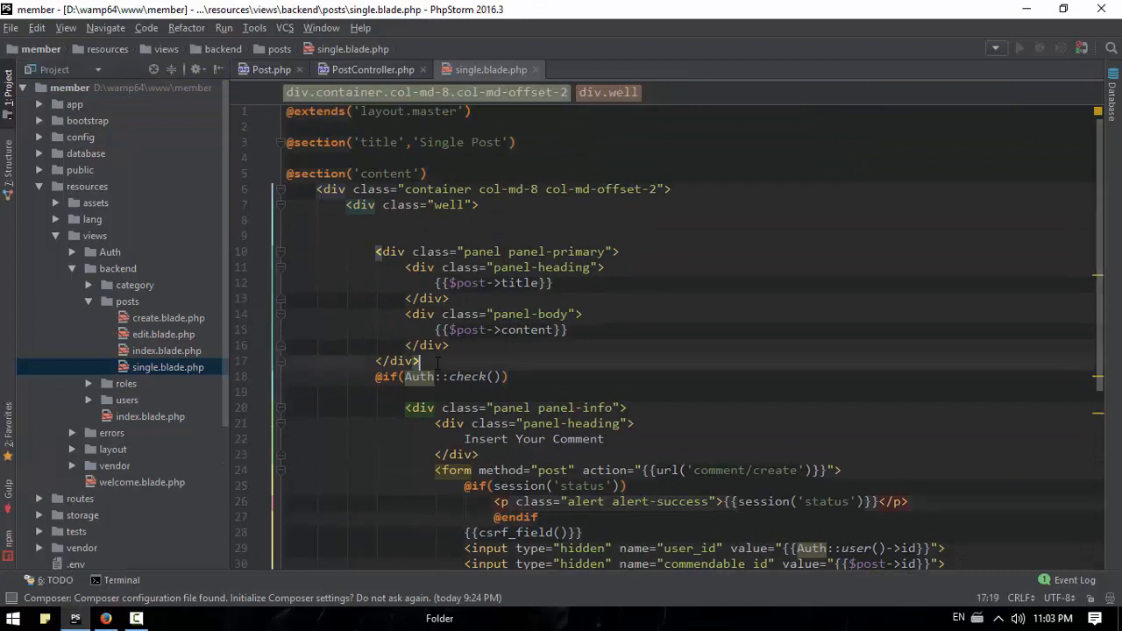
- Try Emmet div.panel and panel-body markup below the post panel, ending with just an empty line
{"action": "key", "text": "enter"}
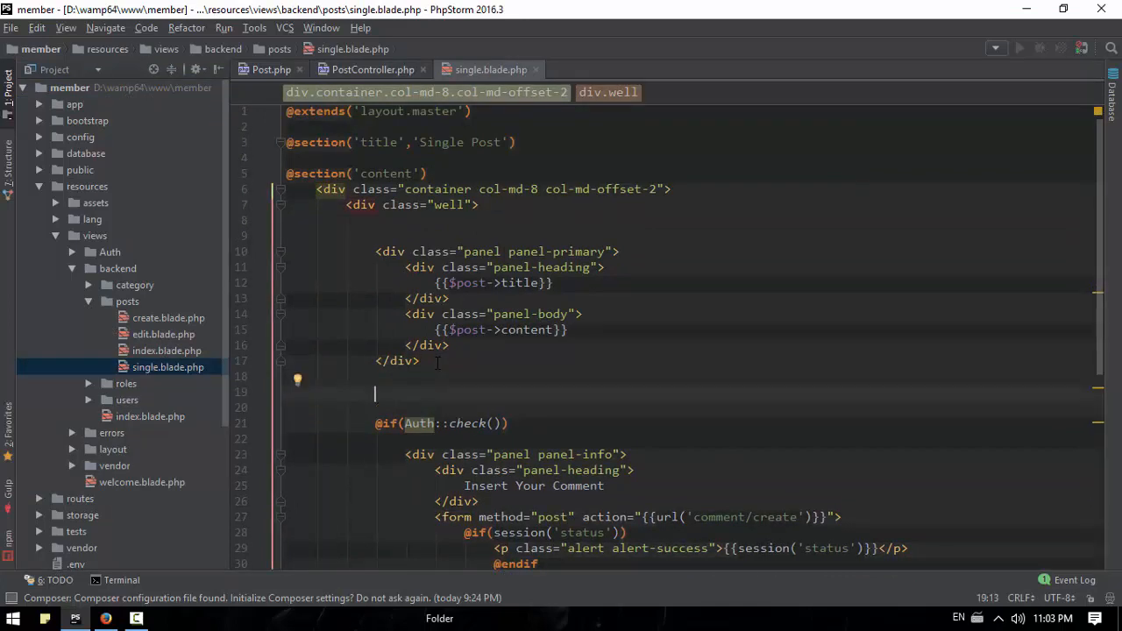
{"action": "type", "text": "div.pan"}
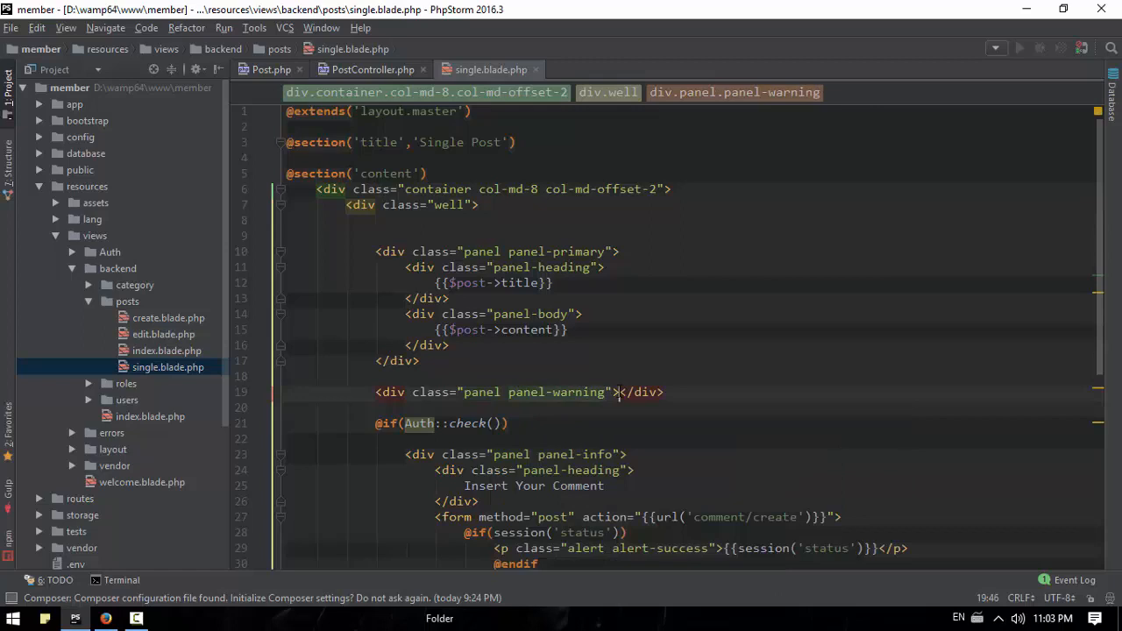
{"action": "key", "text": "Enter"}
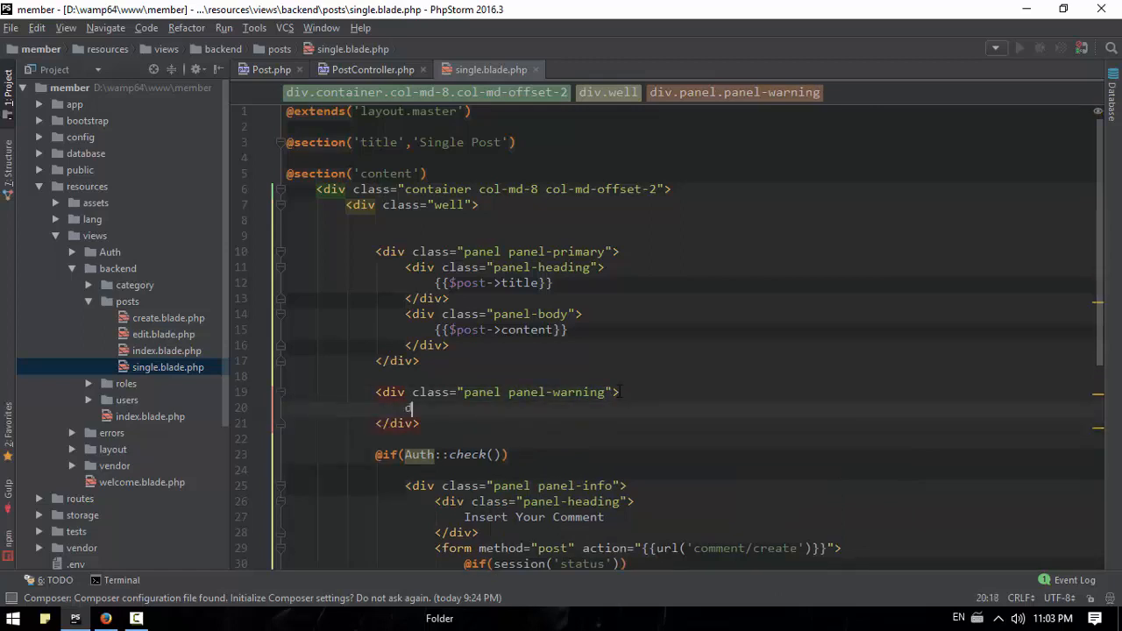
{"action": "type", "text": "div.panel"}
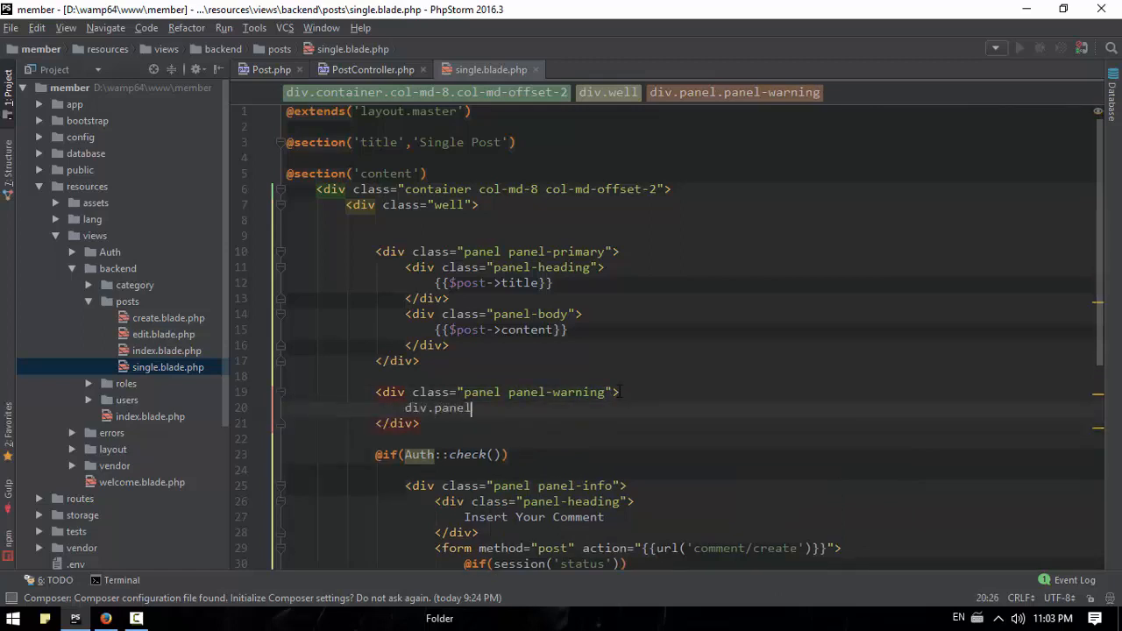
{"action": "key", "text": "backspace"}
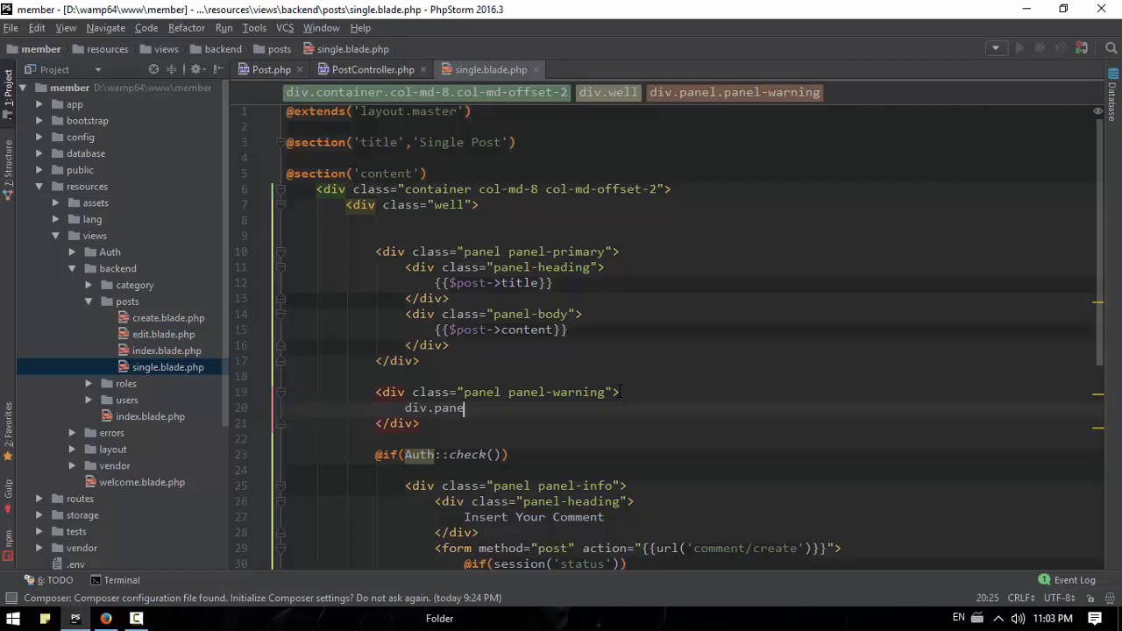
{"action": "key", "text": "BackSpace"}
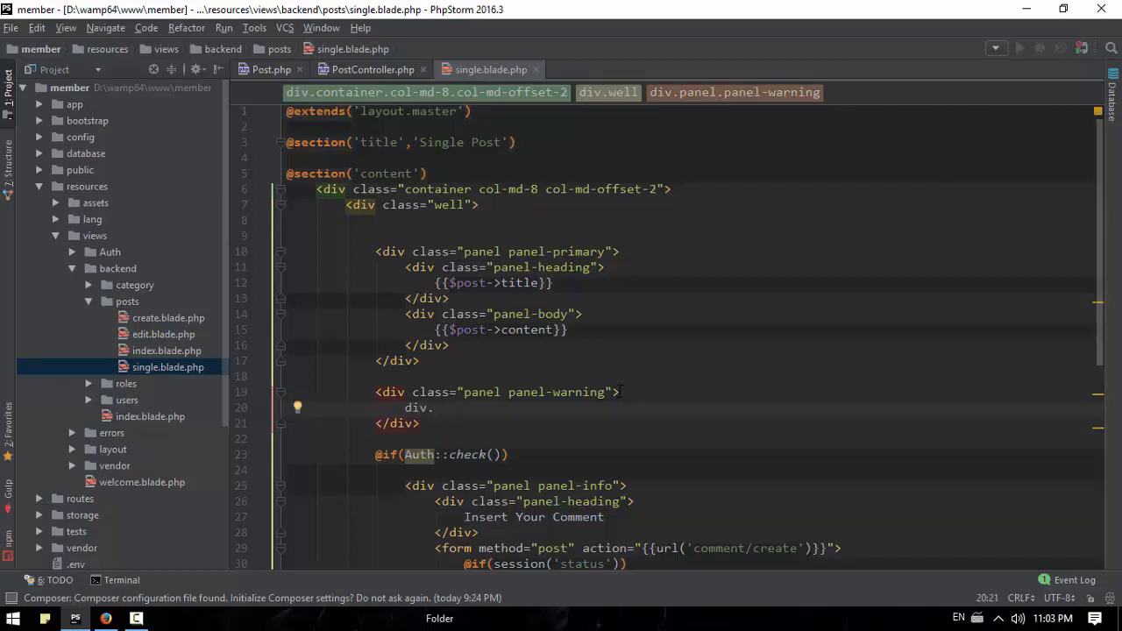
{"action": "type", "text": "panel-body"}
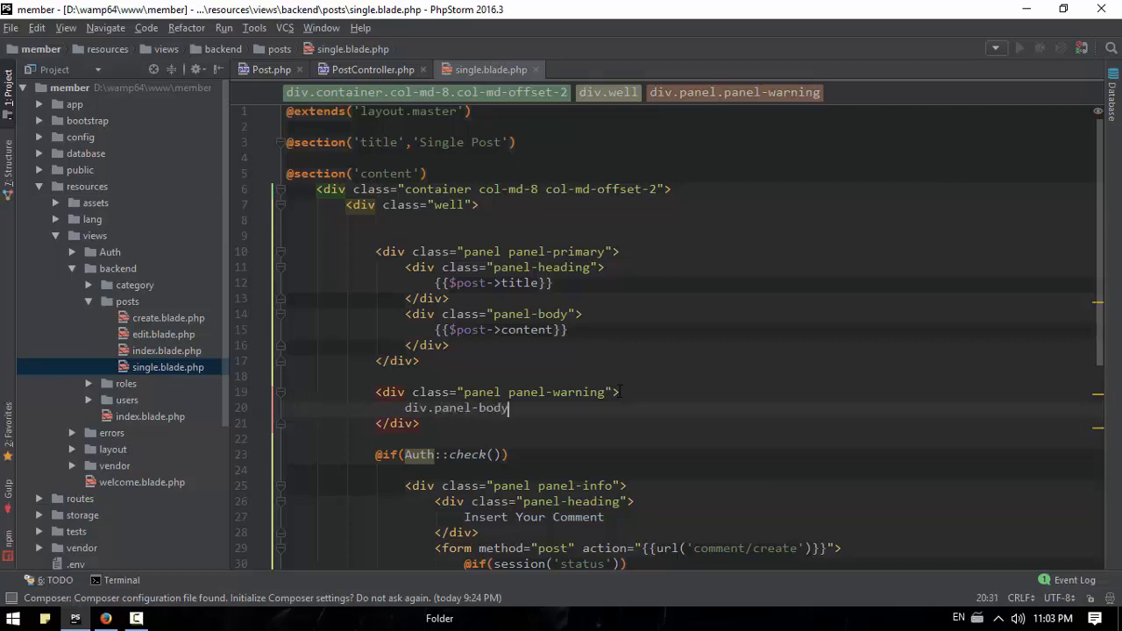
{"action": "key", "text": "Tab"}
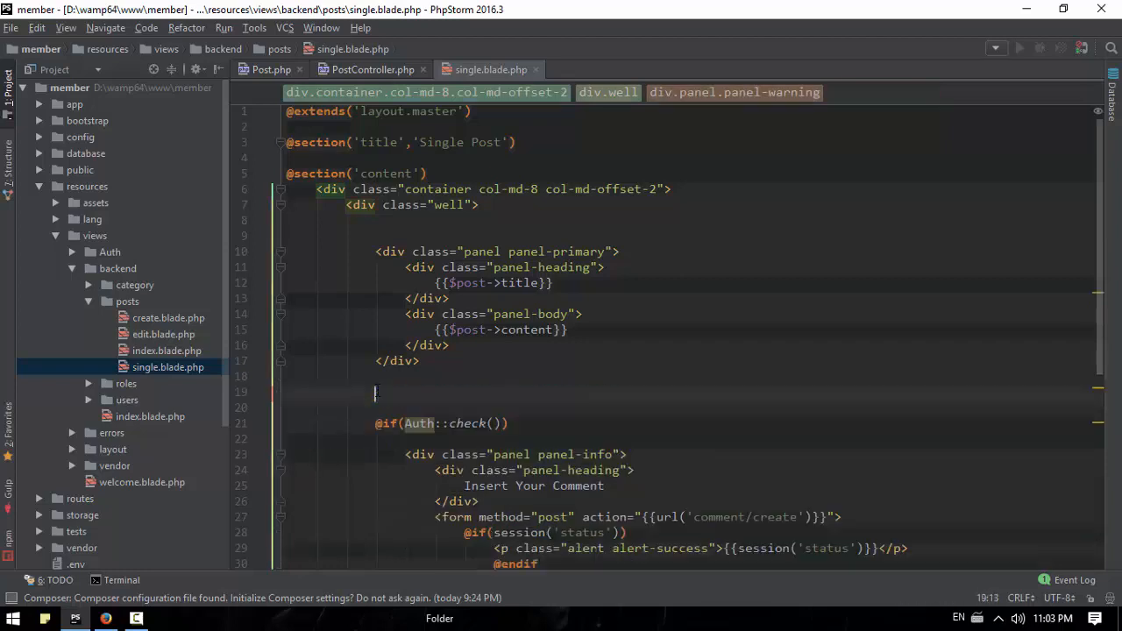
- Expand Emmet p.alert into an empty paragraph with class alert alert-info below the post panel
{"action": "type", "text": "p.alert"}
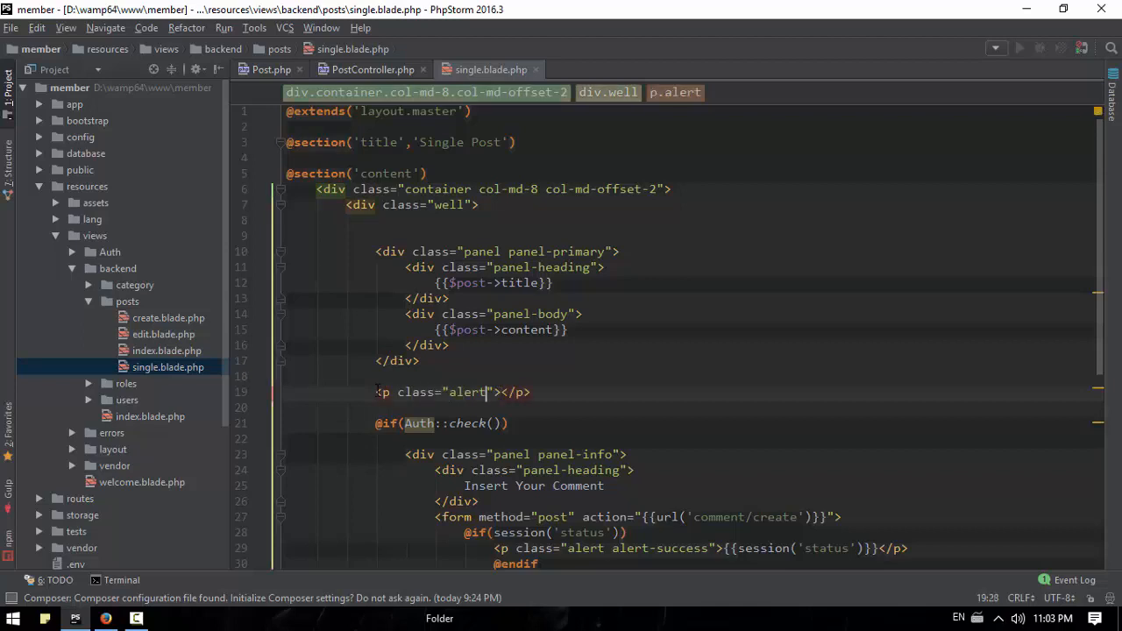
{"action": "type", "text": "alert-in"}
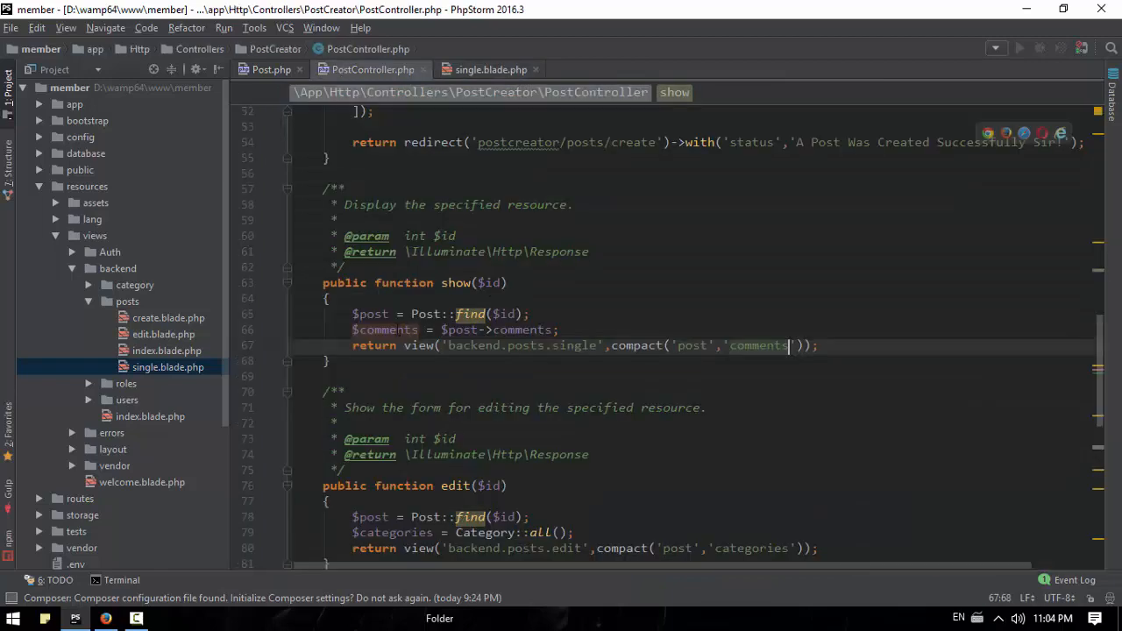
{"action": "left_click", "coordinate": [491, 70]}
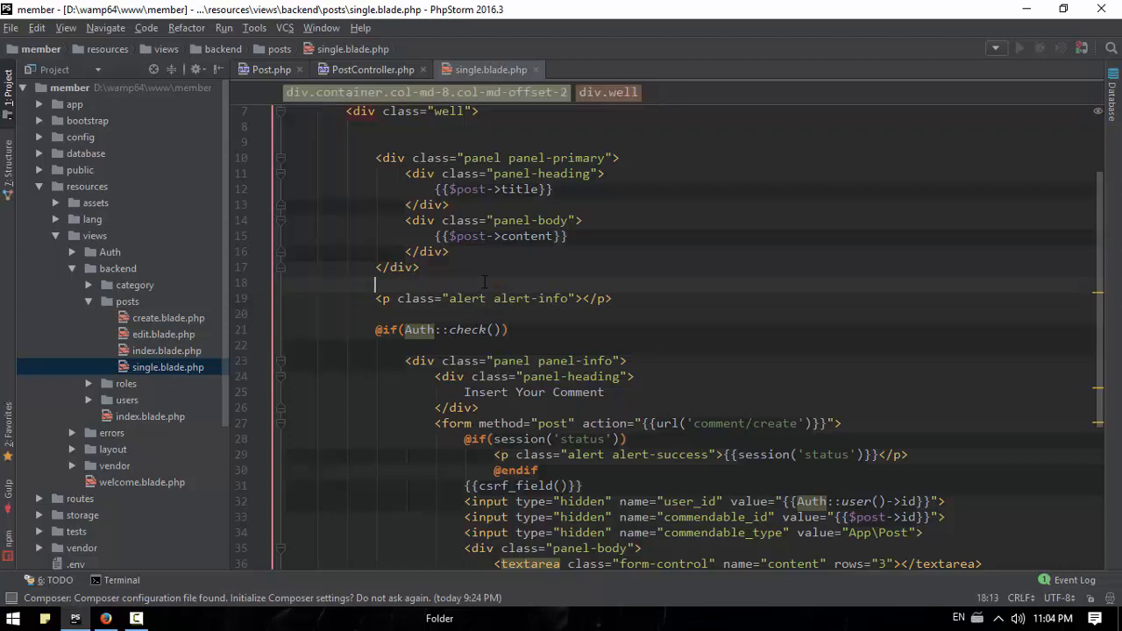
{"action": "type", "text": "@foreach()"}
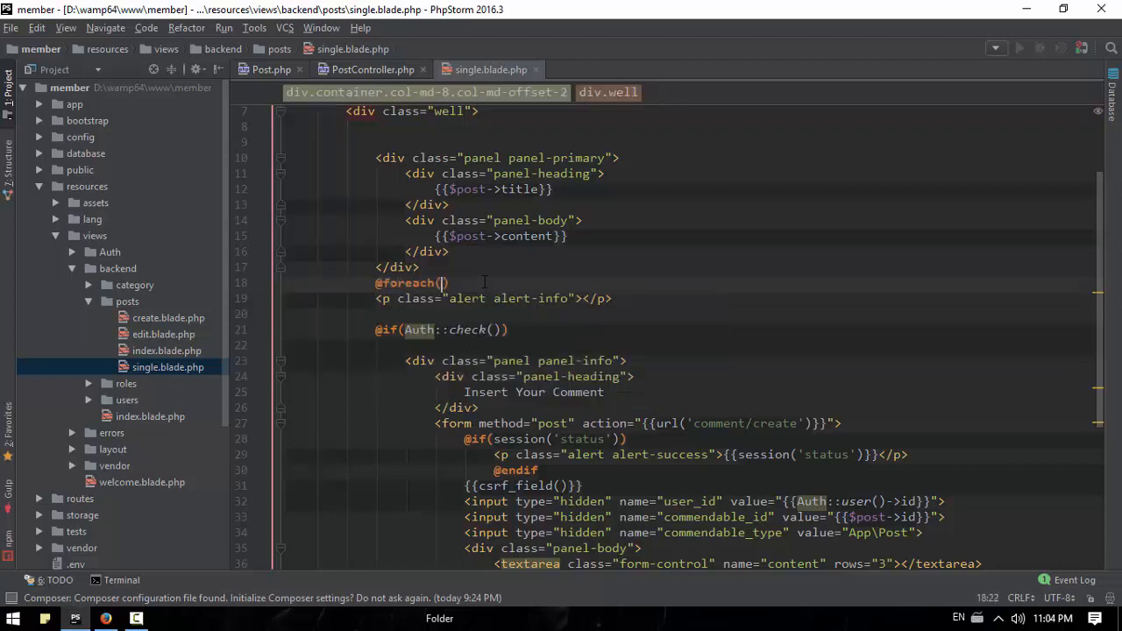
{"action": "type", "text": "$comments"}
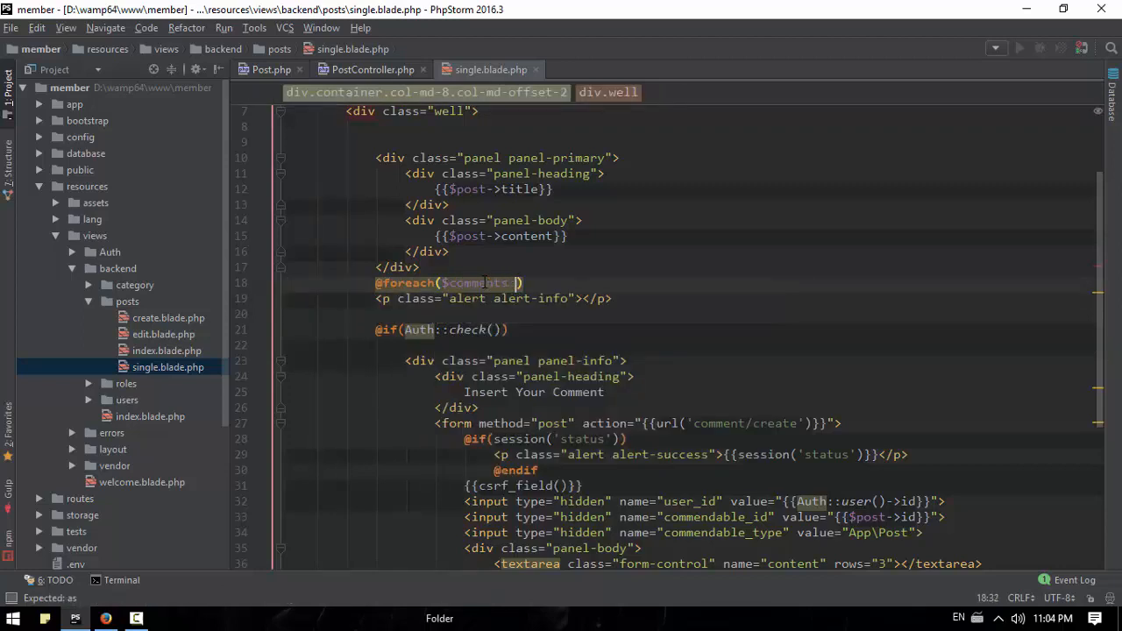
{"action": "type", "text": "as $comment"}
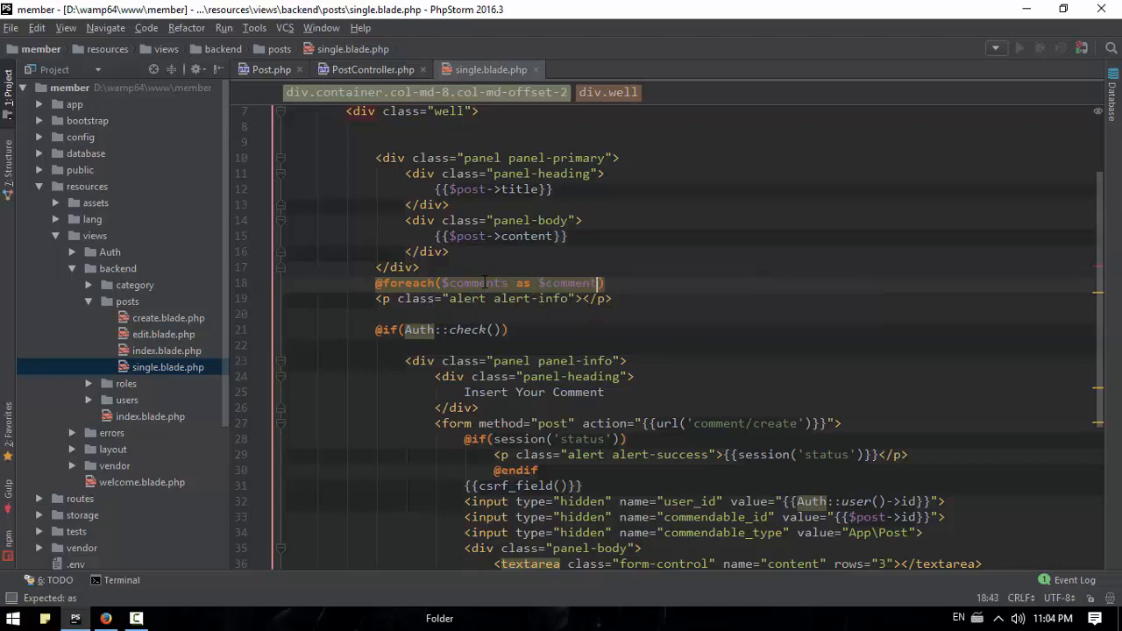
{"action": "type", "text": "@endforeach"}
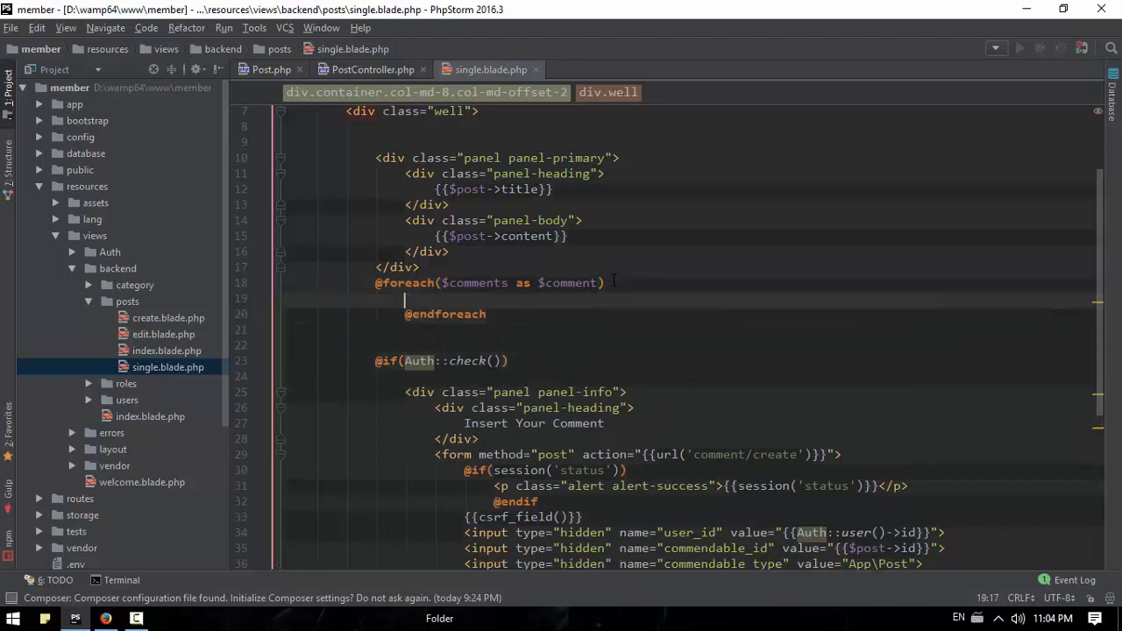
- Inside the loop output <p class="alert alert-info">{{$comment->content}}</p>
{"action": "type", "text": "<p class=\"alert alert-info\"></p>"}
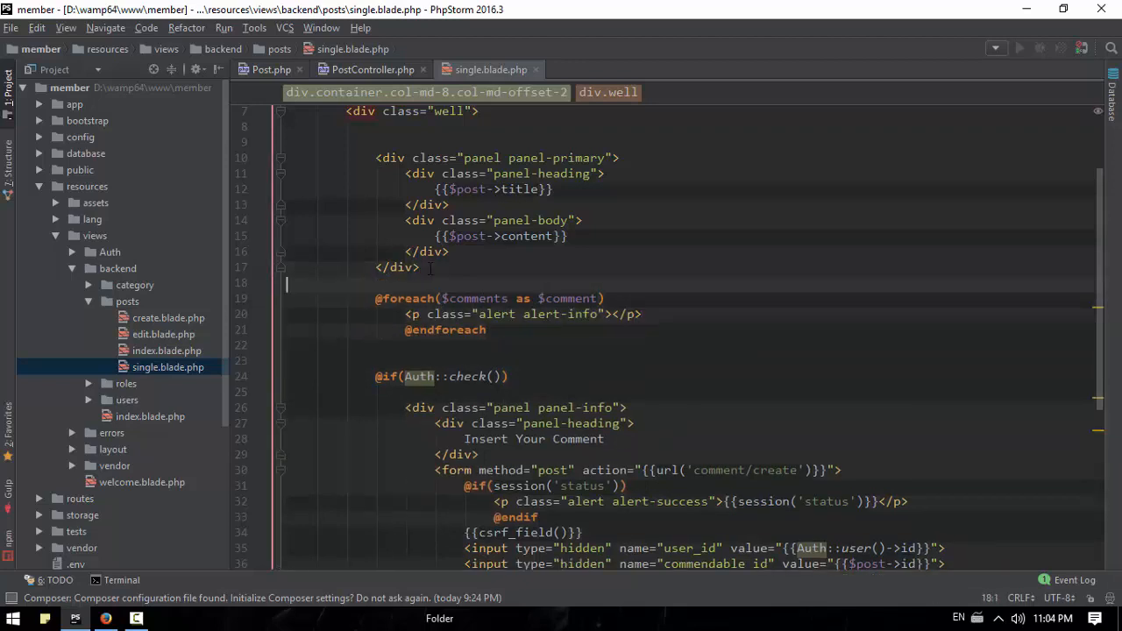
{"action": "type", "text": "{{}}"}
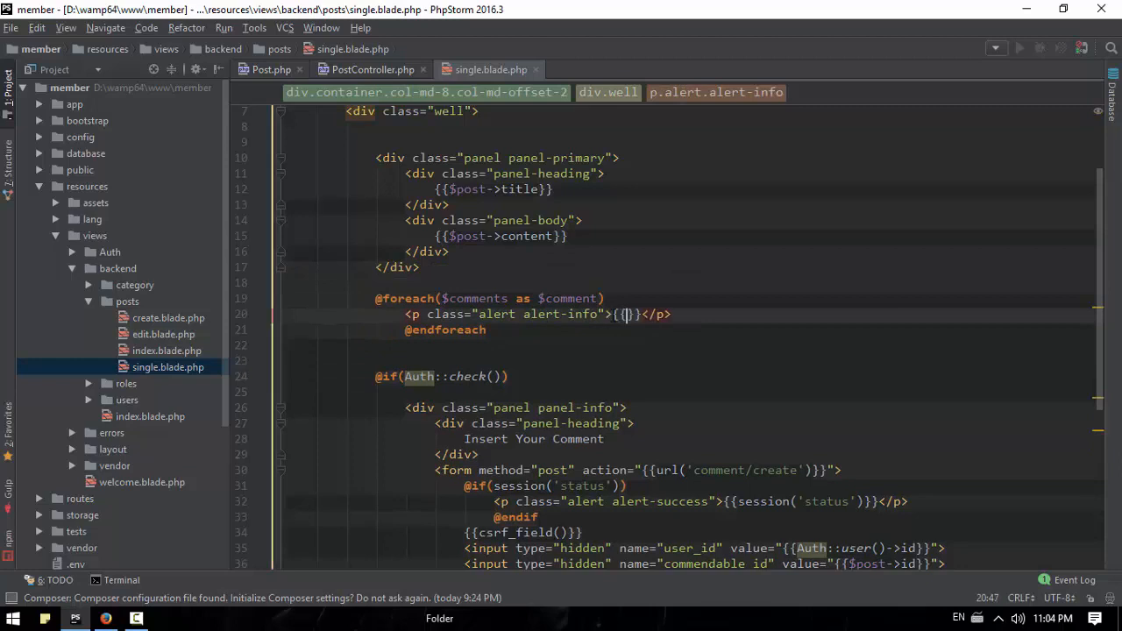
{"action": "type", "text": "$comment-"}
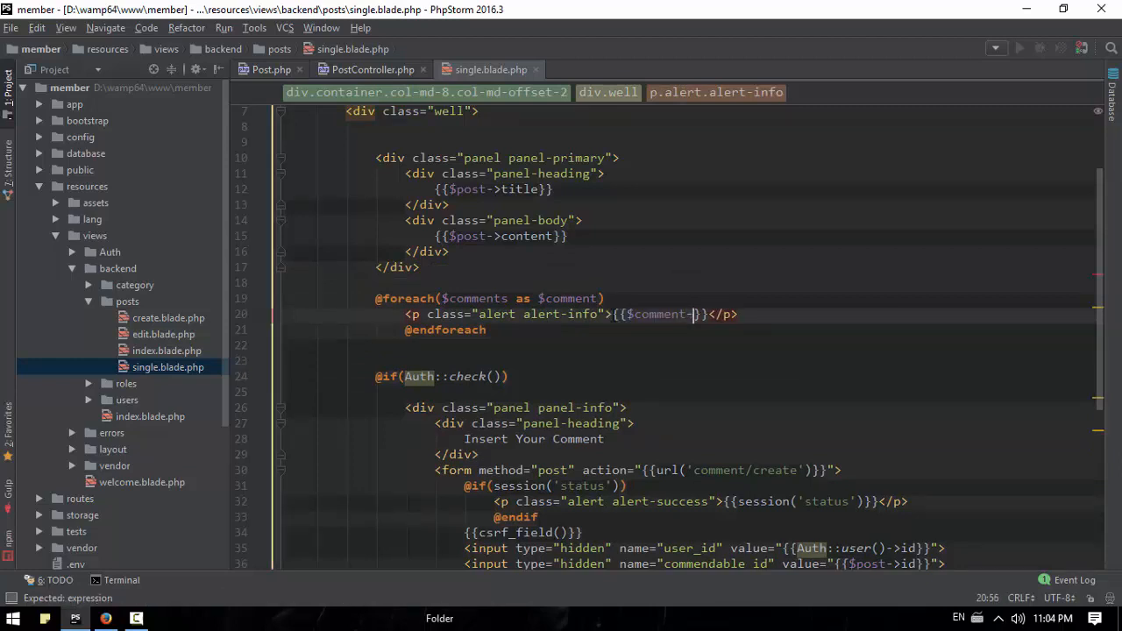
{"action": "type", "text": "->content"}
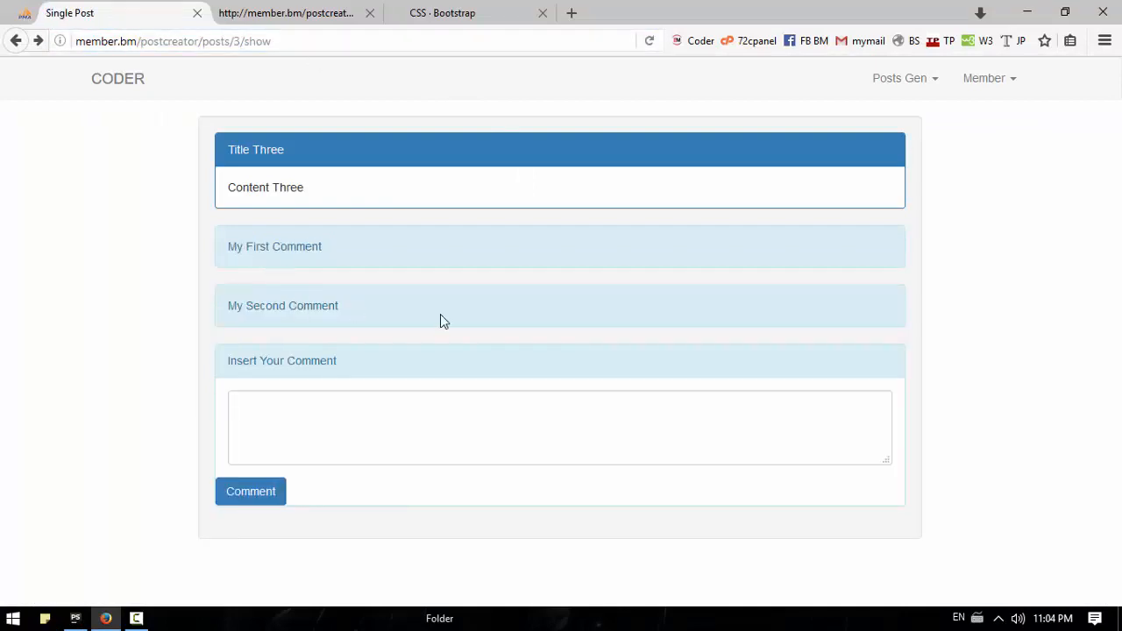
- Write 'My Third Comment' in the textarea and submit it
{"action": "left_click", "coordinate": [136, 617]}
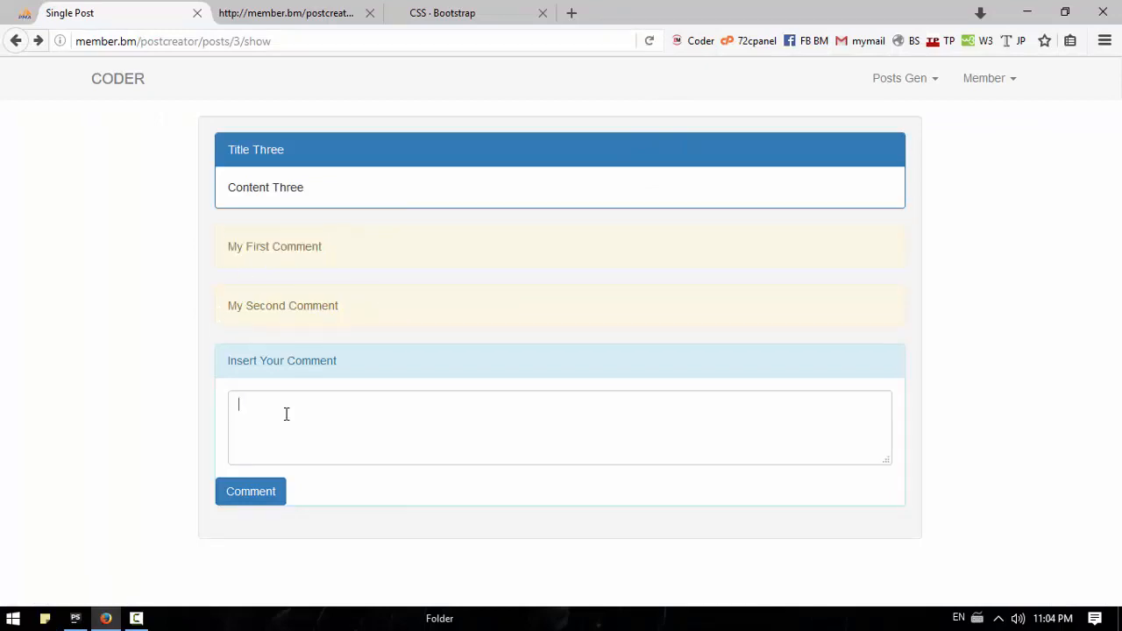
{"action": "type", "text": "My Thir"}
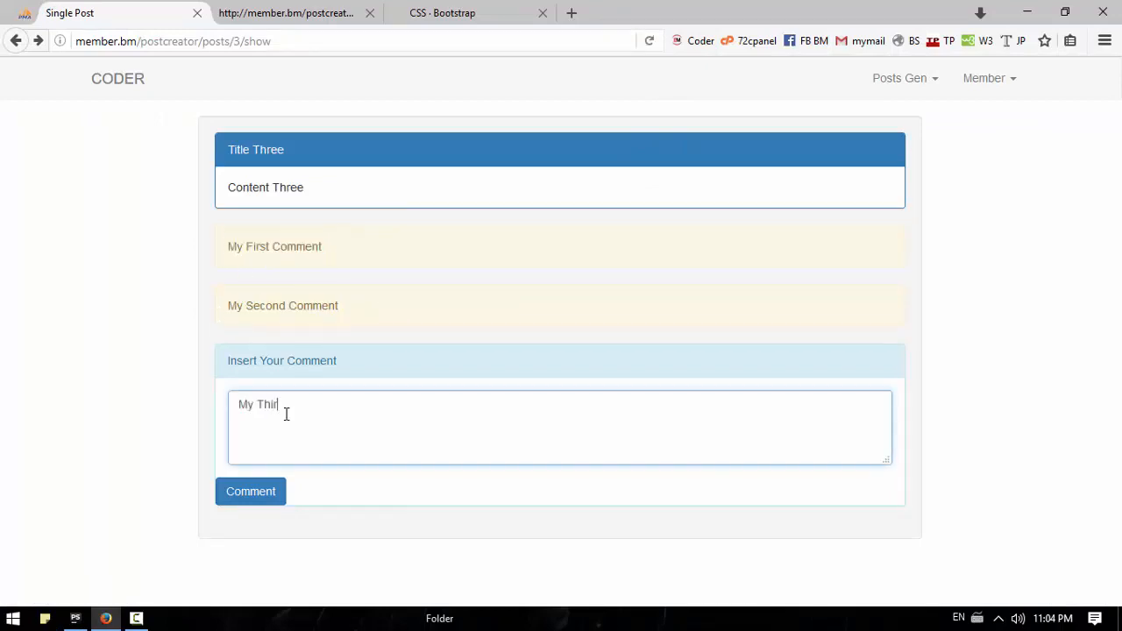
{"action": "type", "text": "d Comment"}
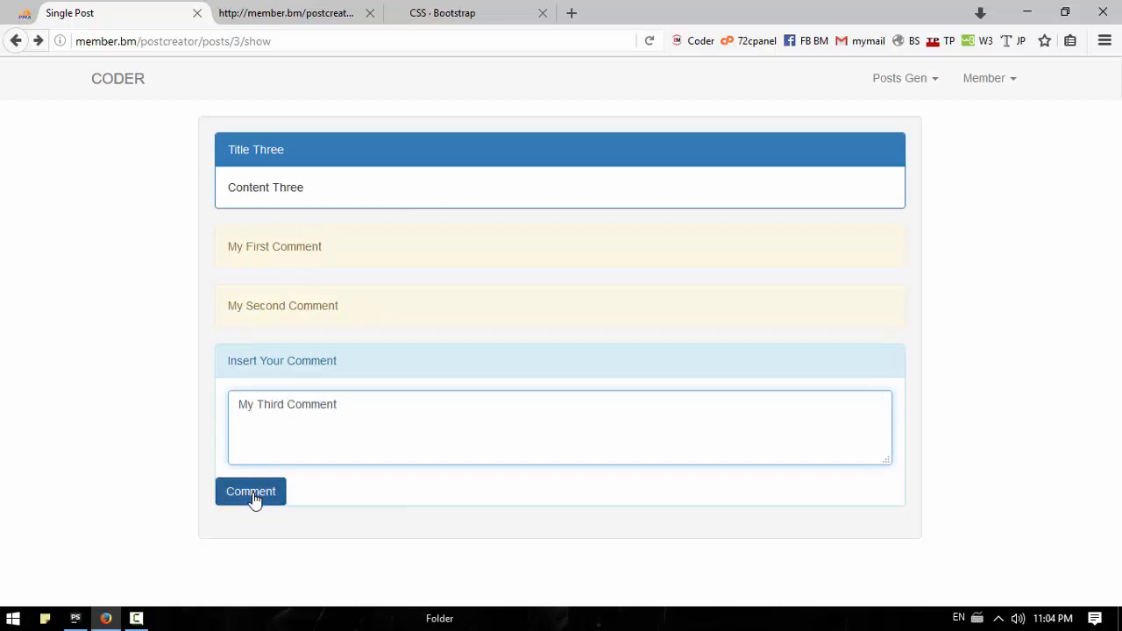
{"action": "left_click", "coordinate": [251, 491]}
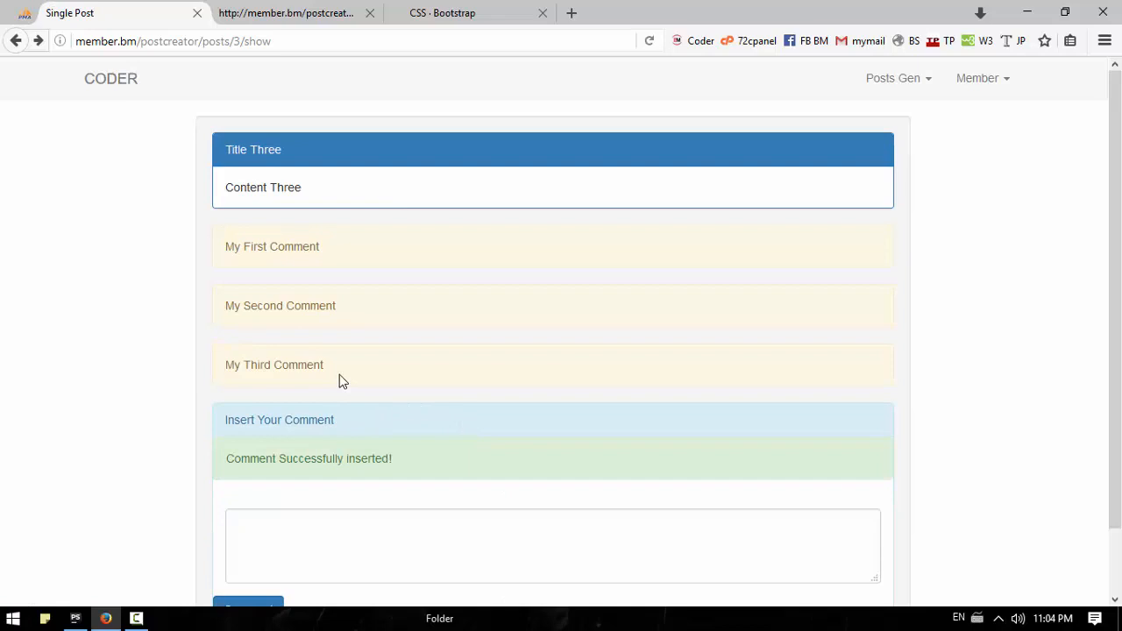
- Write 'My Final Comment' and submit it so all comments show under the post
{"action": "scroll", "scroll_direction": "down", "scroll_amount": 3}
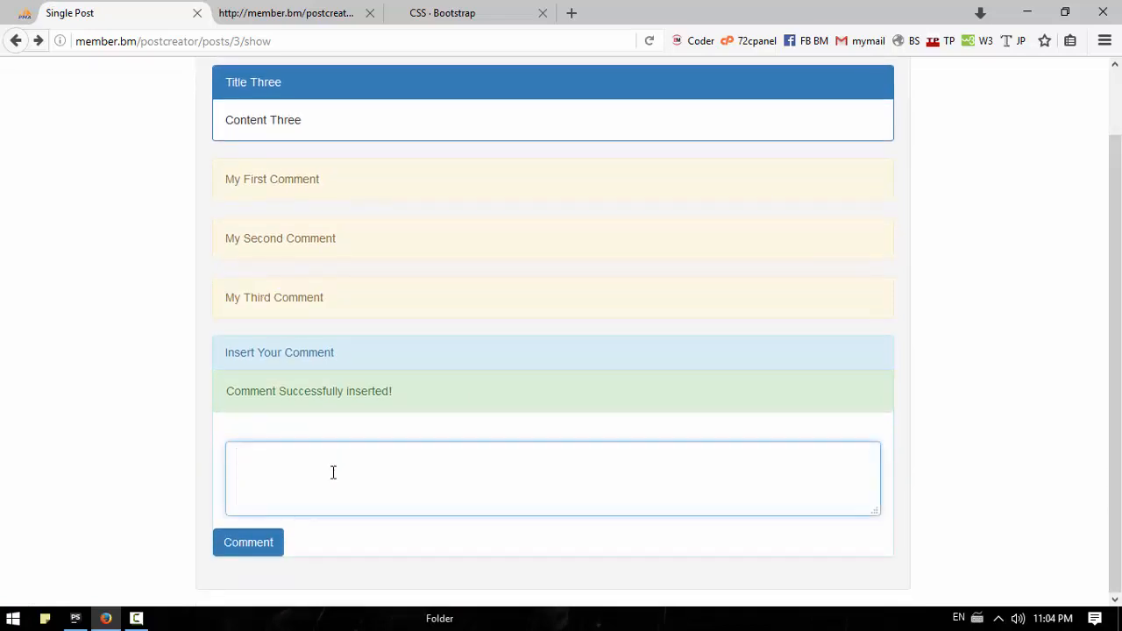
{"action": "type", "text": "My Final Comment"}
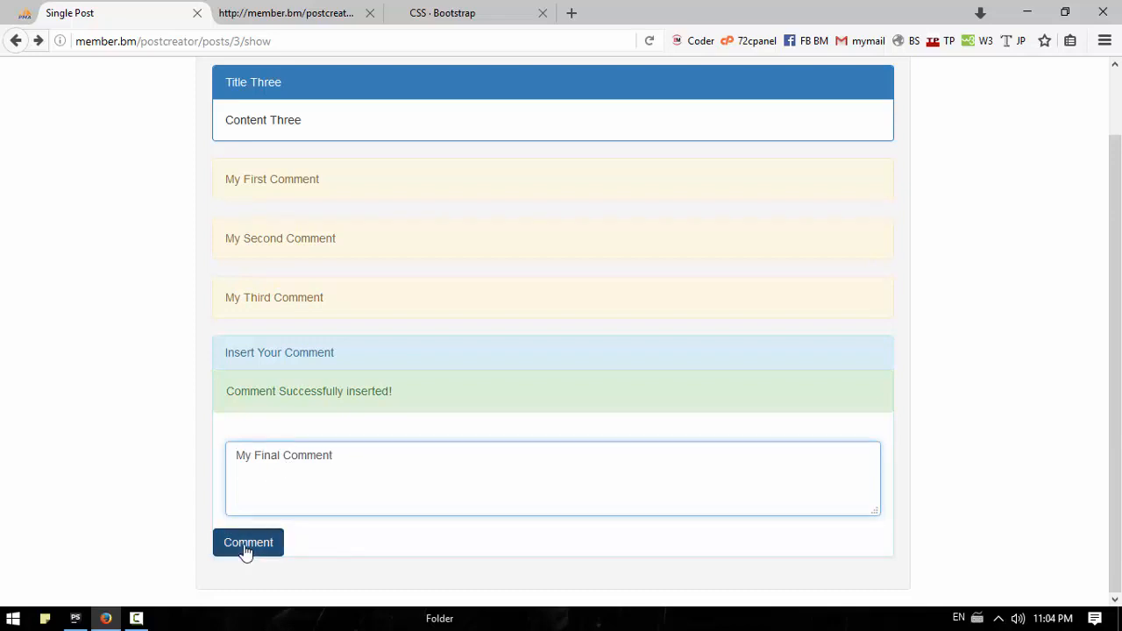
{"action": "left_click", "coordinate": [249, 542]}
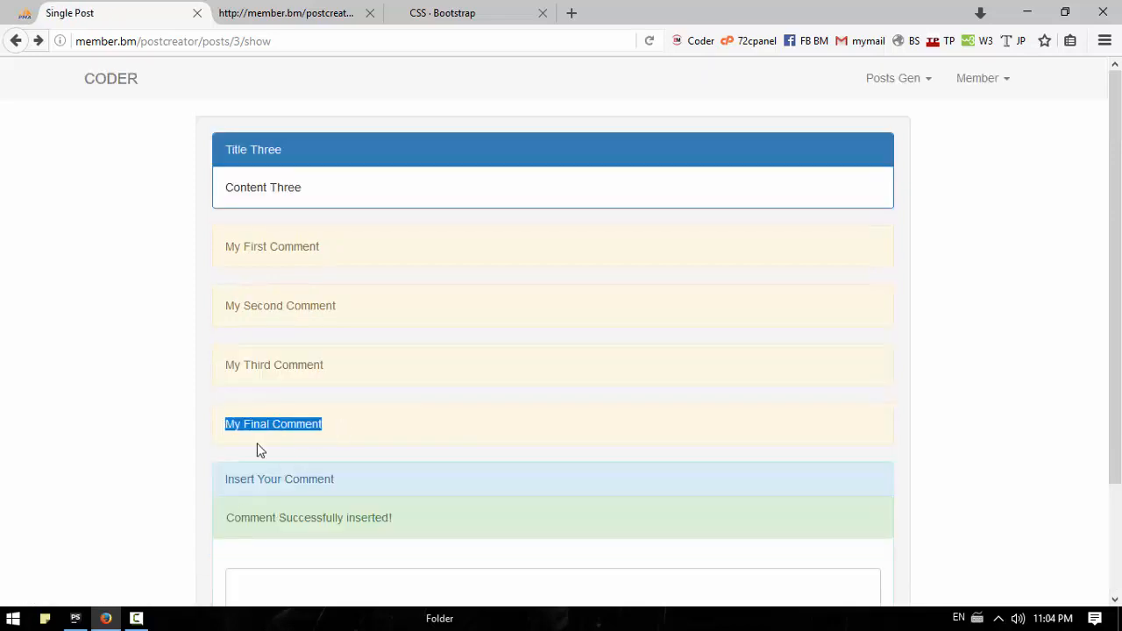
{"action": "scroll", "scroll_direction": "down", "scroll_amount": 3}
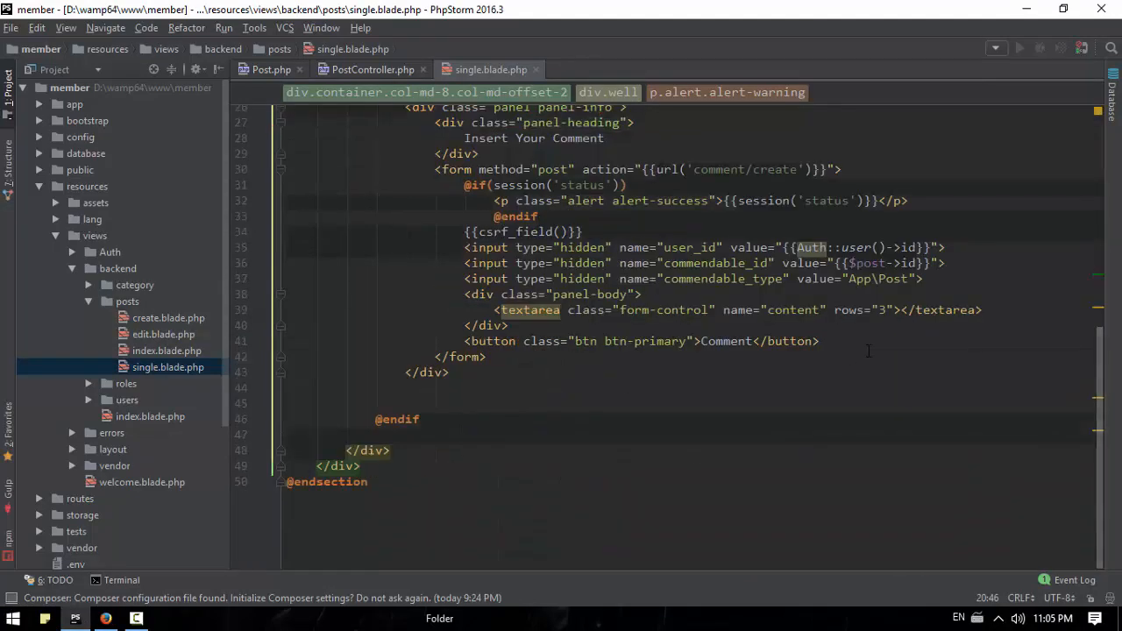
- Add a clearing div at the bottom of single.blade.php and reload the post page in Chrome
{"action": "type", "text": "div.cle"}
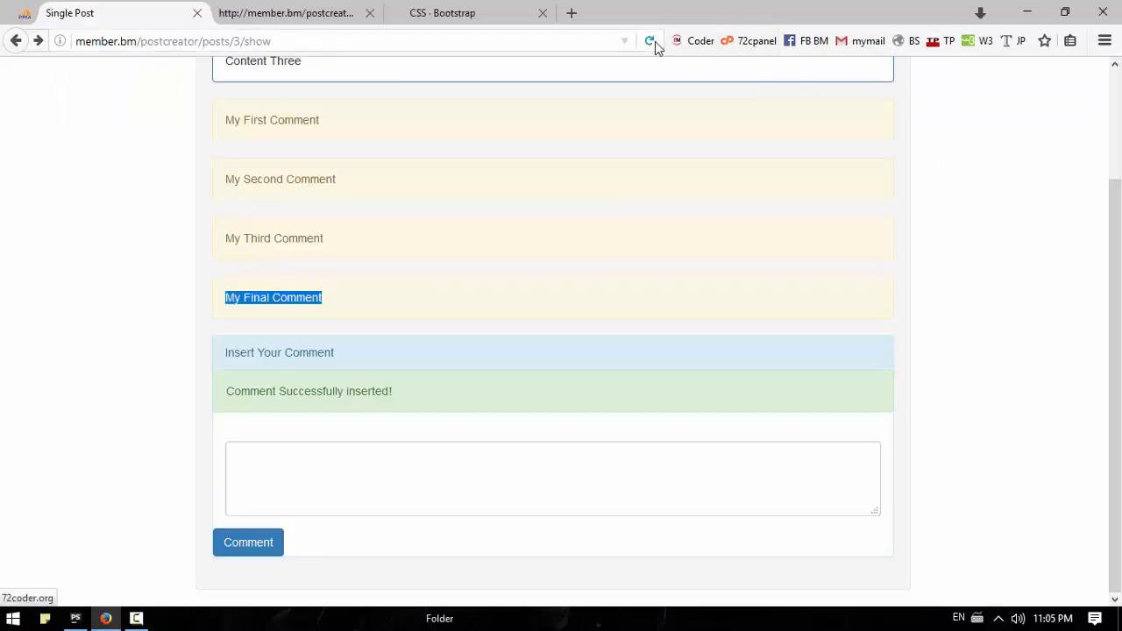
{"action": "left_click", "coordinate": [649, 42]}
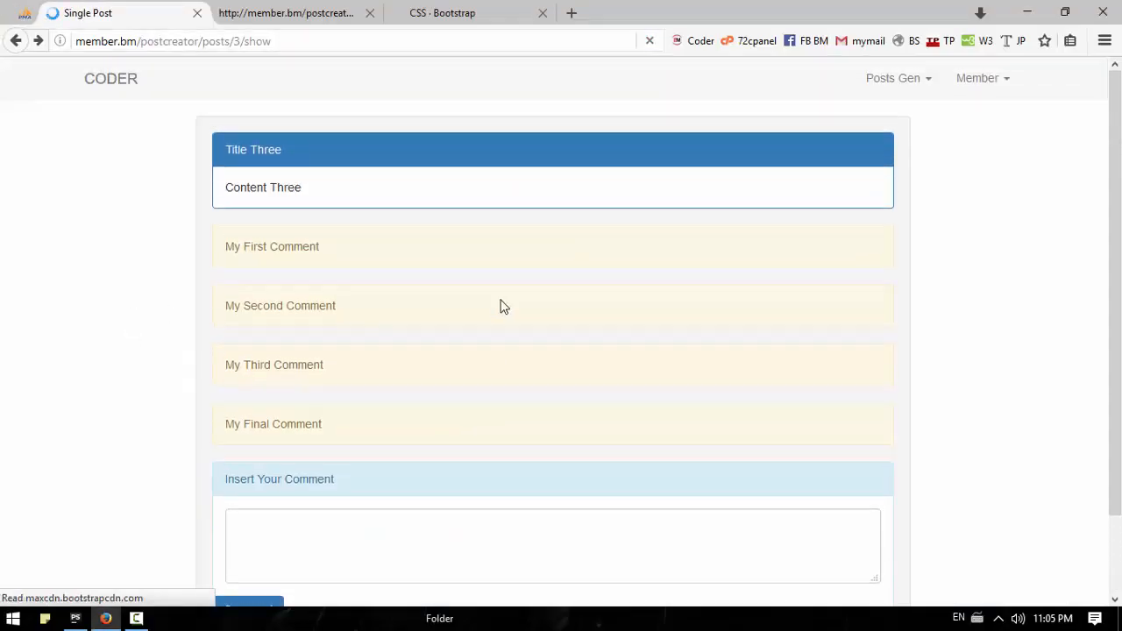
- From View All Post, comment 'Hey I am comment' on the Title Two Edited post
{"action": "left_click", "coordinate": [895, 77]}
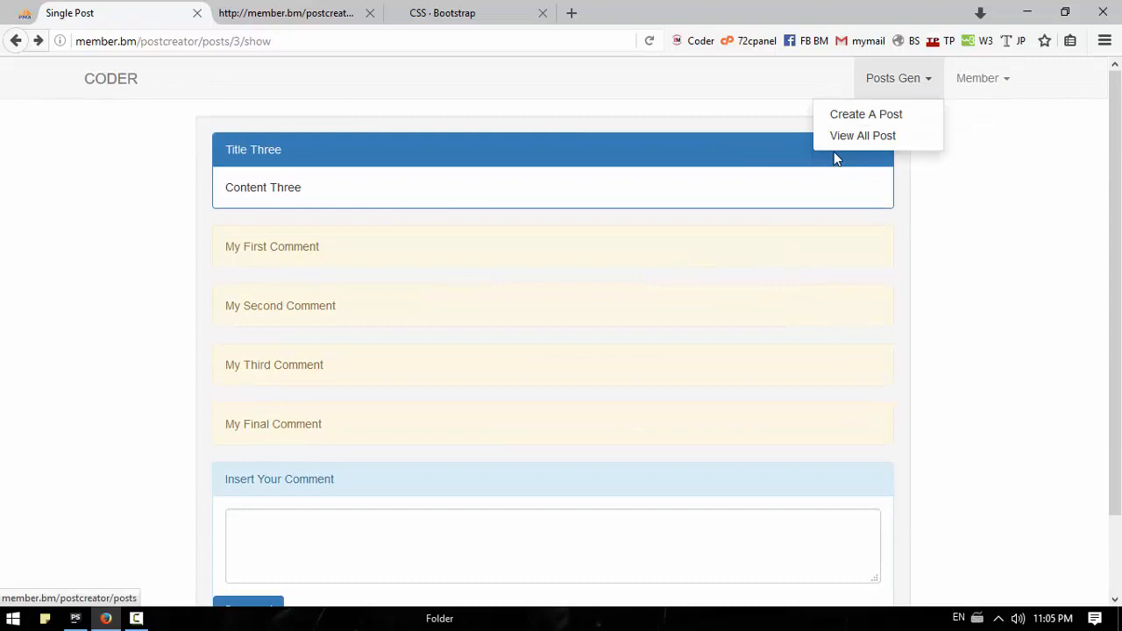
{"action": "left_click", "coordinate": [863, 135]}
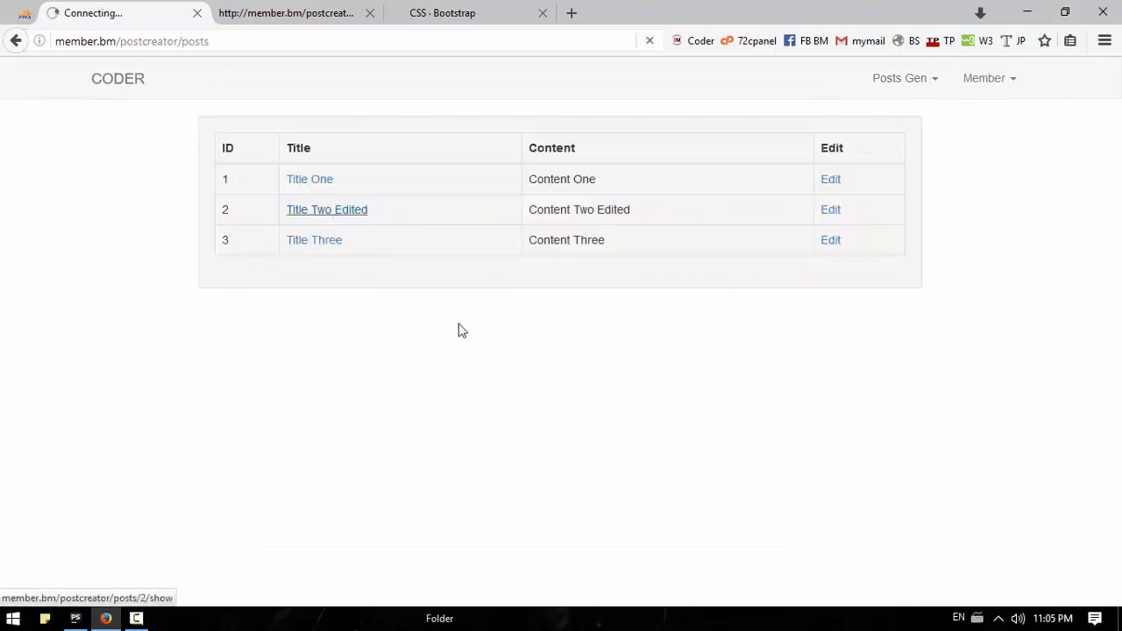
{"action": "left_click", "coordinate": [326, 210]}
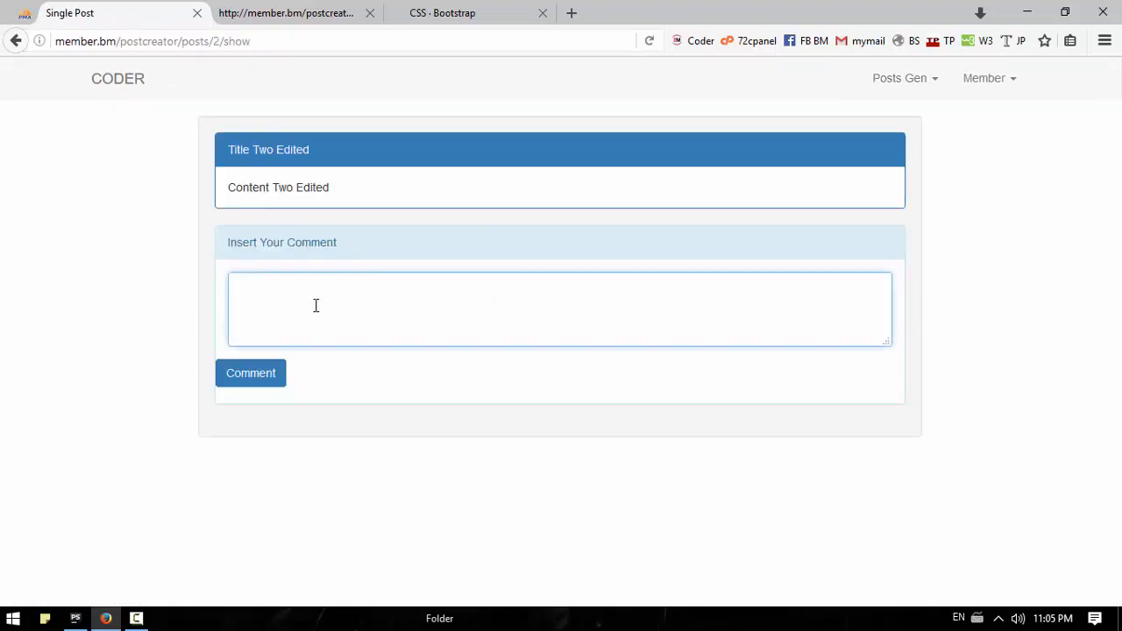
{"action": "type", "text": "Hey I"}
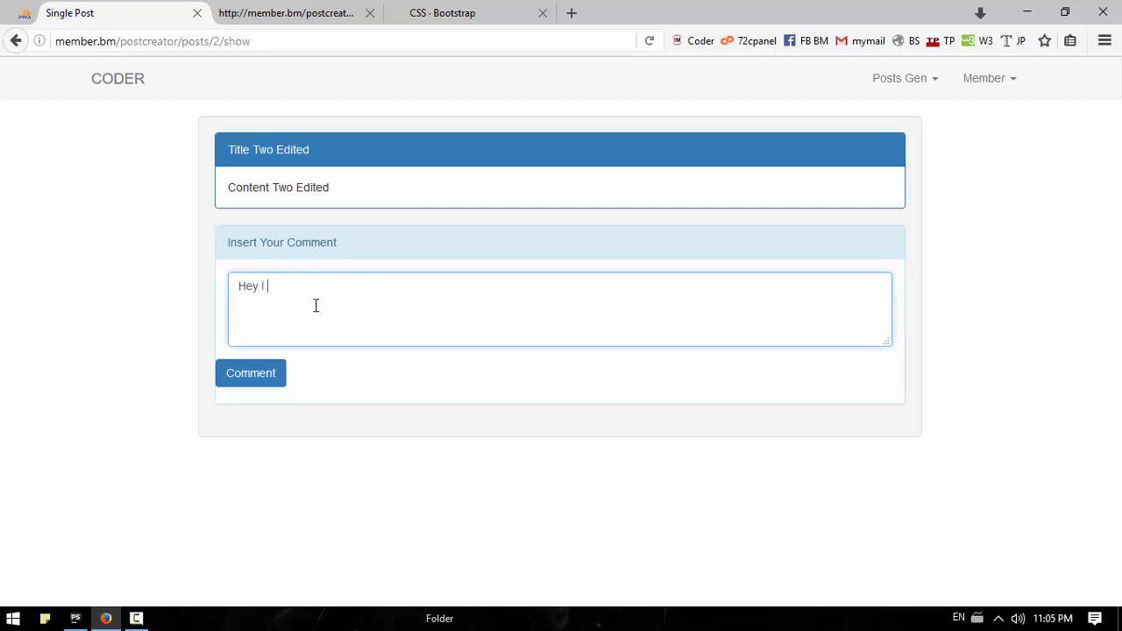
{"action": "type", "text": "am comment"}
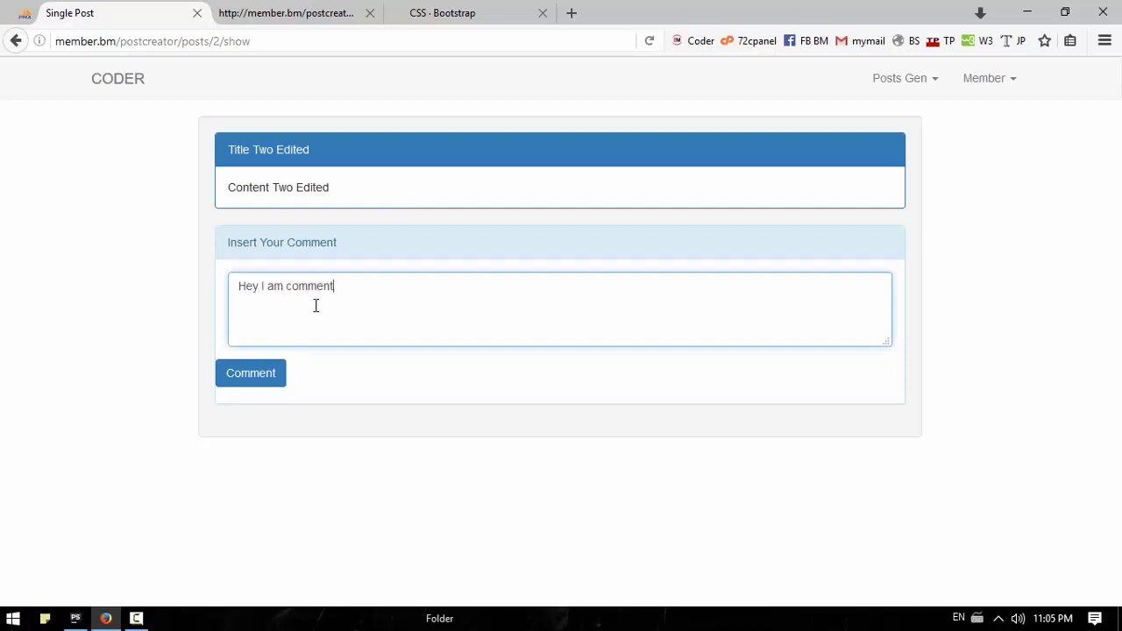
{"action": "left_click", "coordinate": [249, 372]}
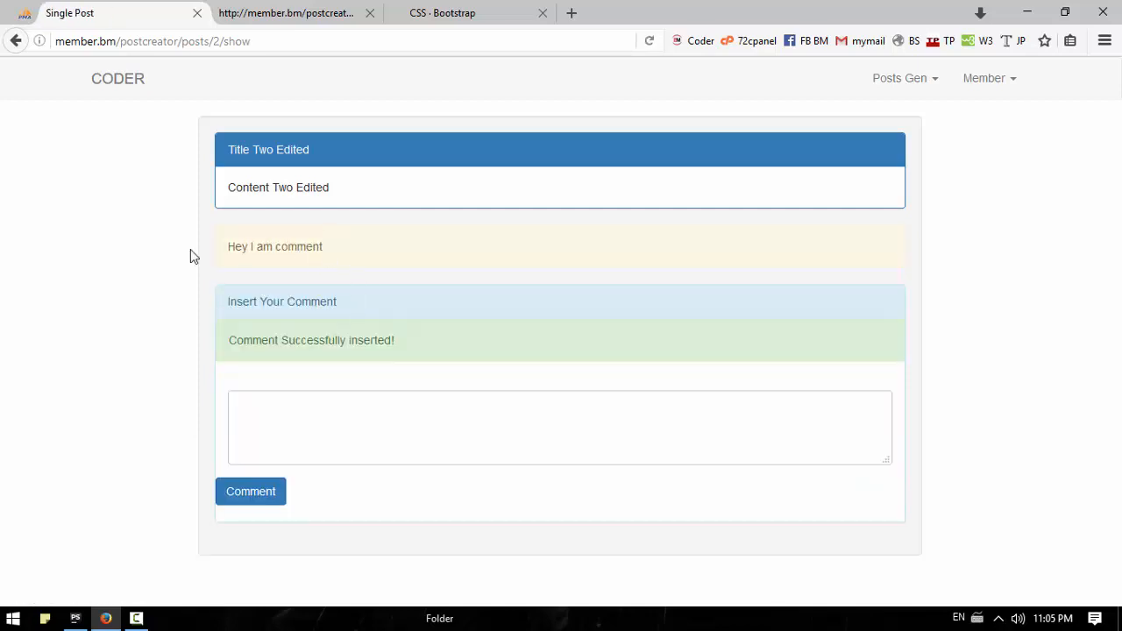
- From View All Post, comment 'Hey I am biberkolar' on the Title One post
{"action": "left_click", "coordinate": [900, 77]}
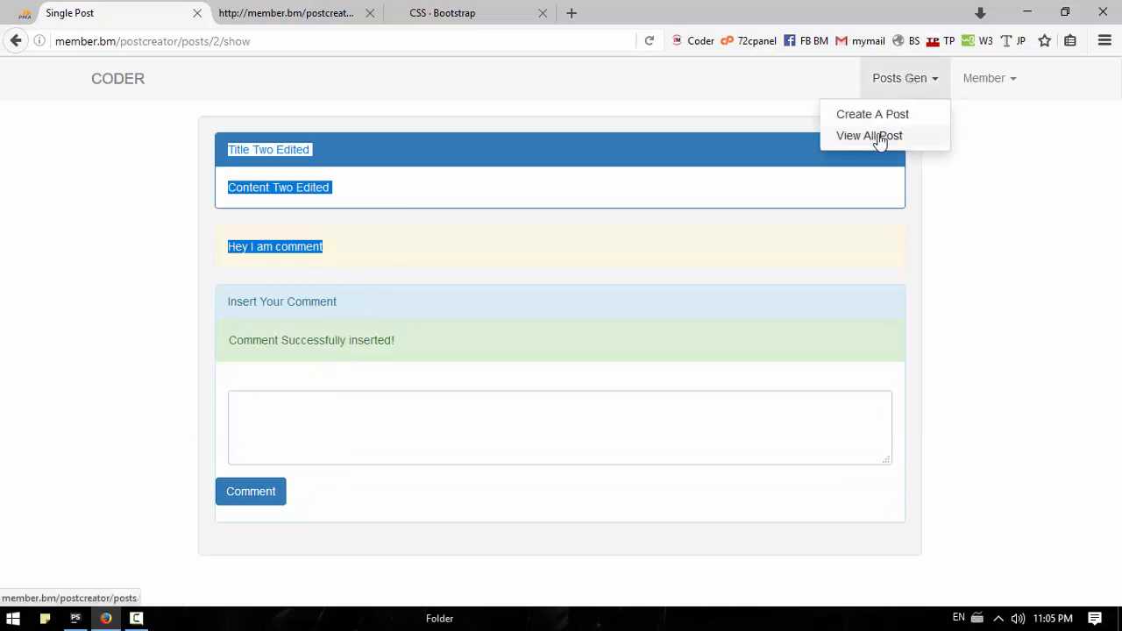
{"action": "left_click", "coordinate": [870, 137]}
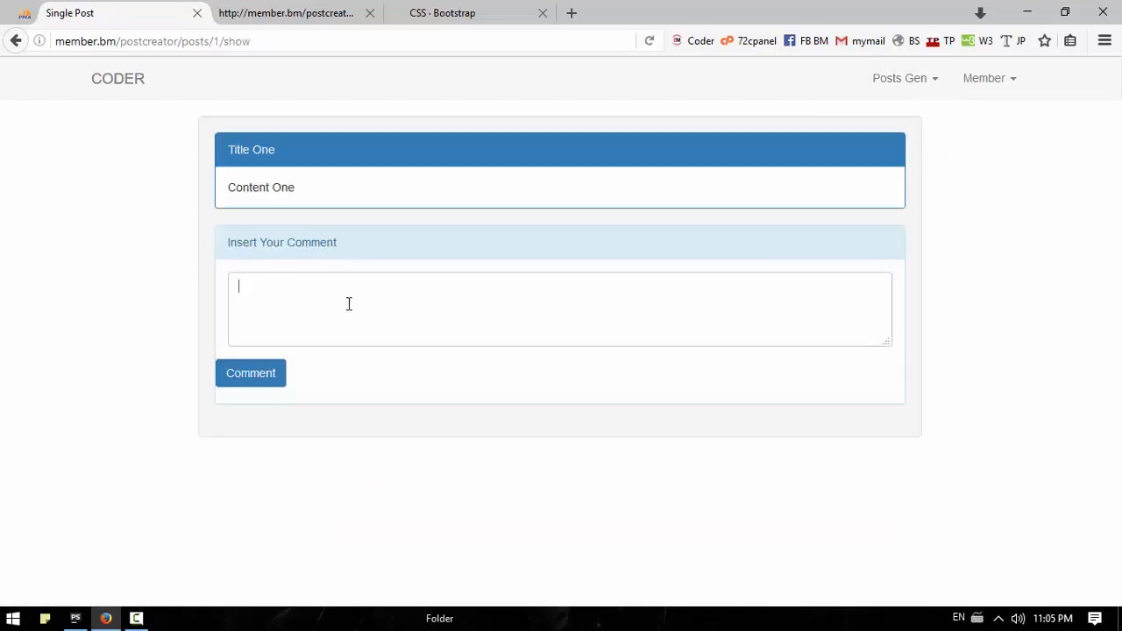
{"action": "type", "text": "Hey I am"}
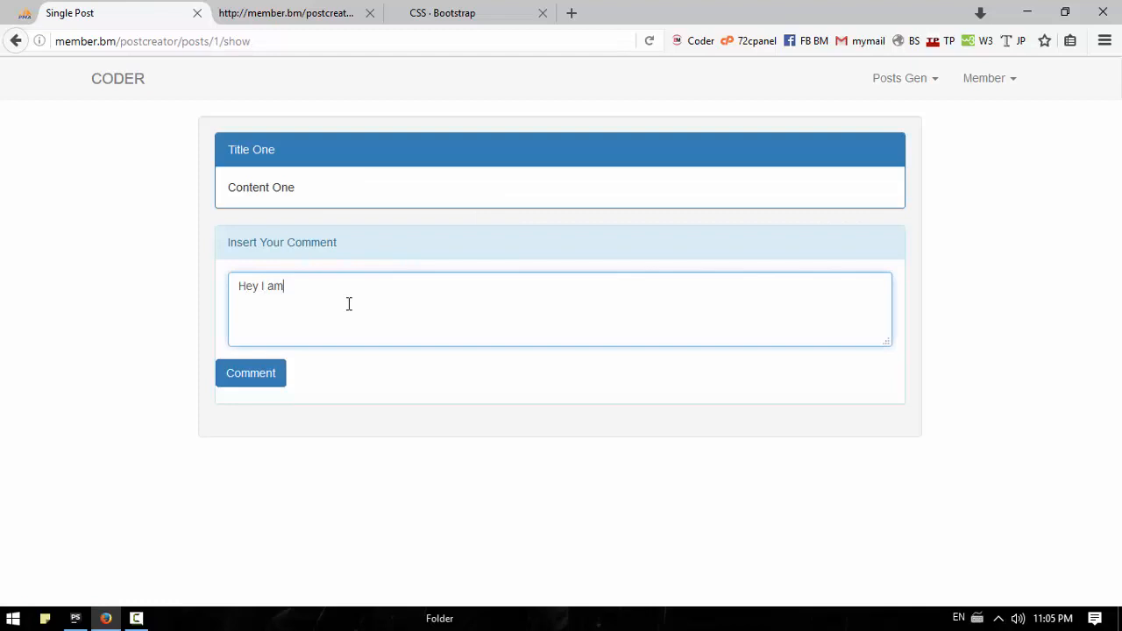
{"action": "type", "text": "biberkolar."}
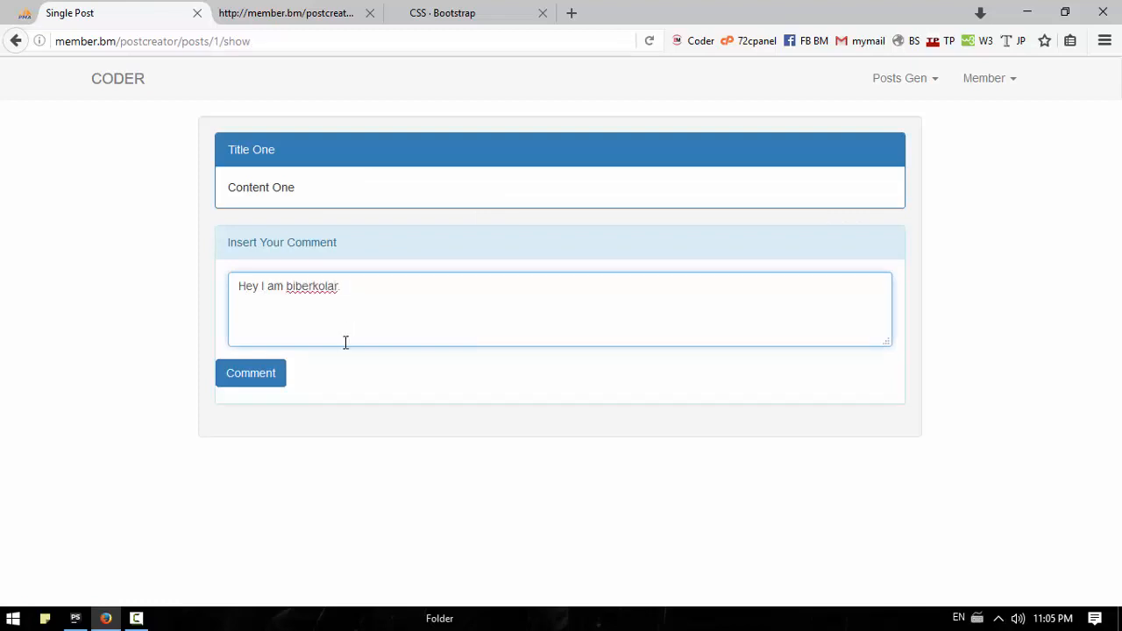
{"action": "left_click", "coordinate": [251, 372]}
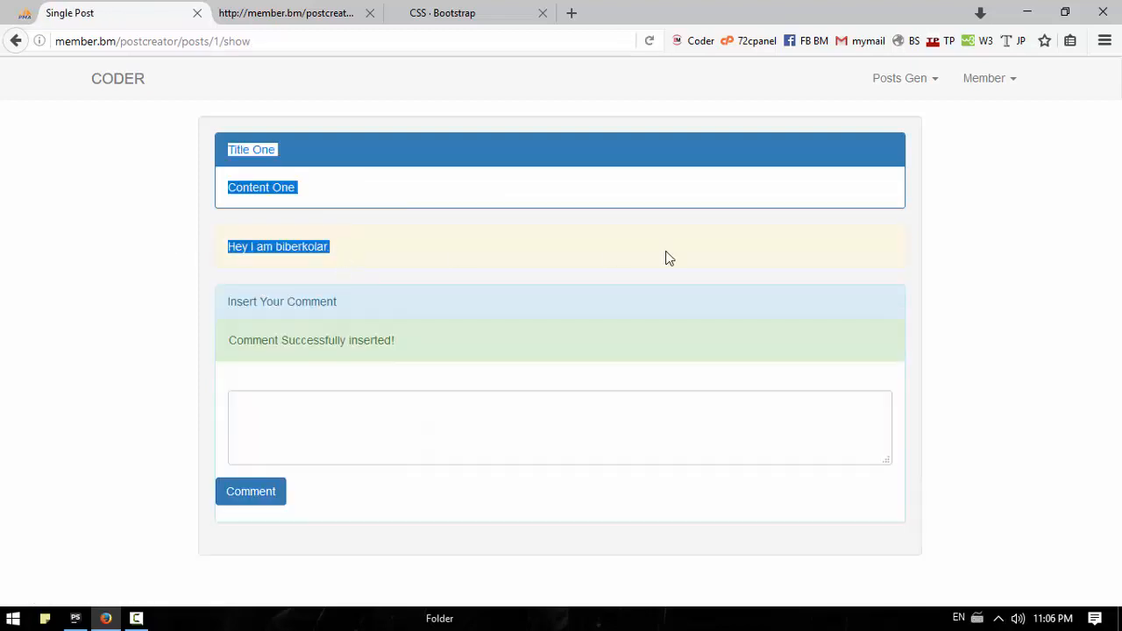
{"action": "left_click", "coordinate": [289, 445]}
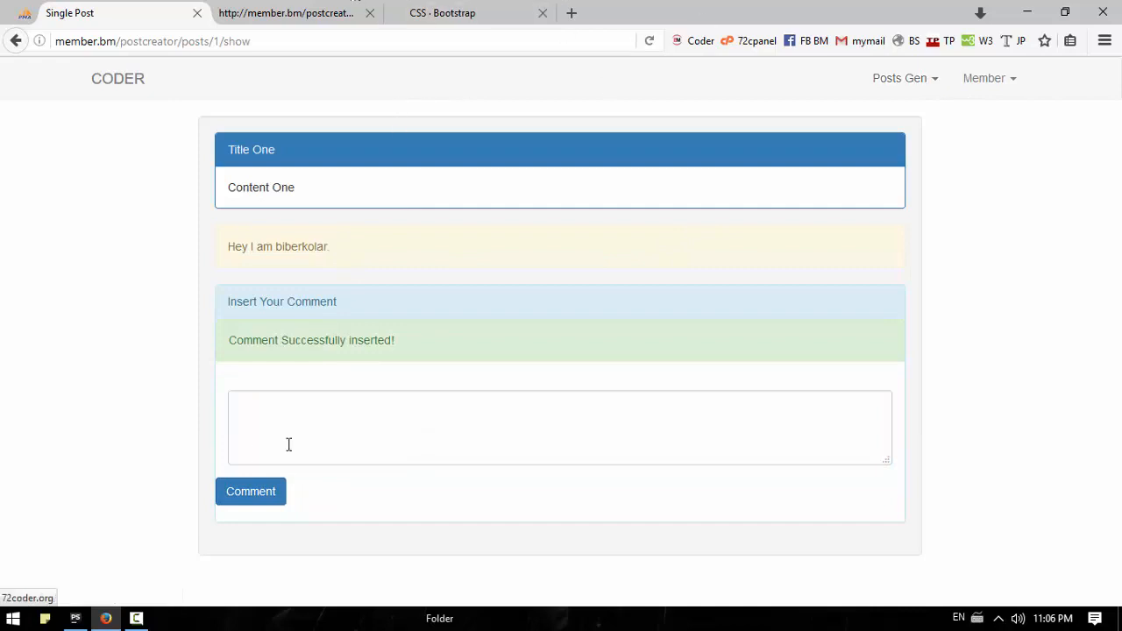